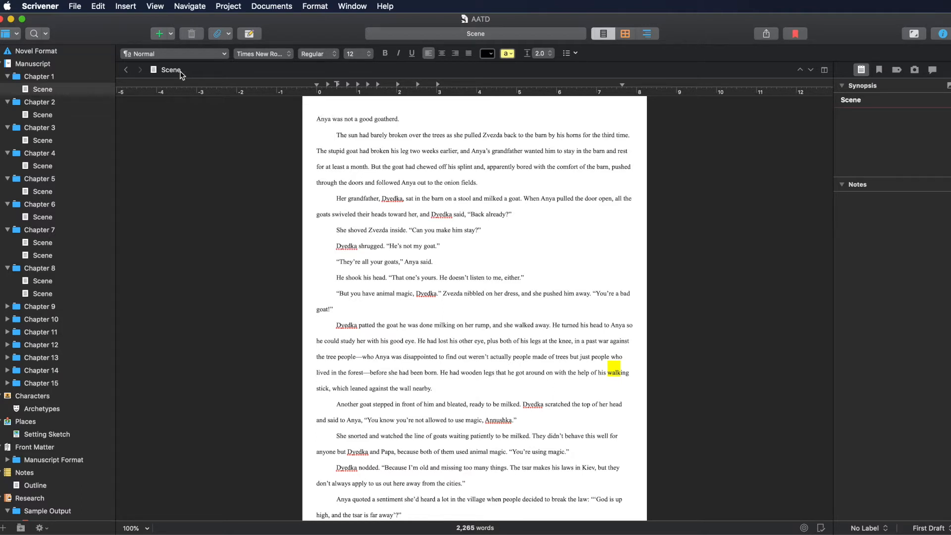
Inspect the paragraph styles list and start a new style with next style None, then abandon it.
click(75, 6)
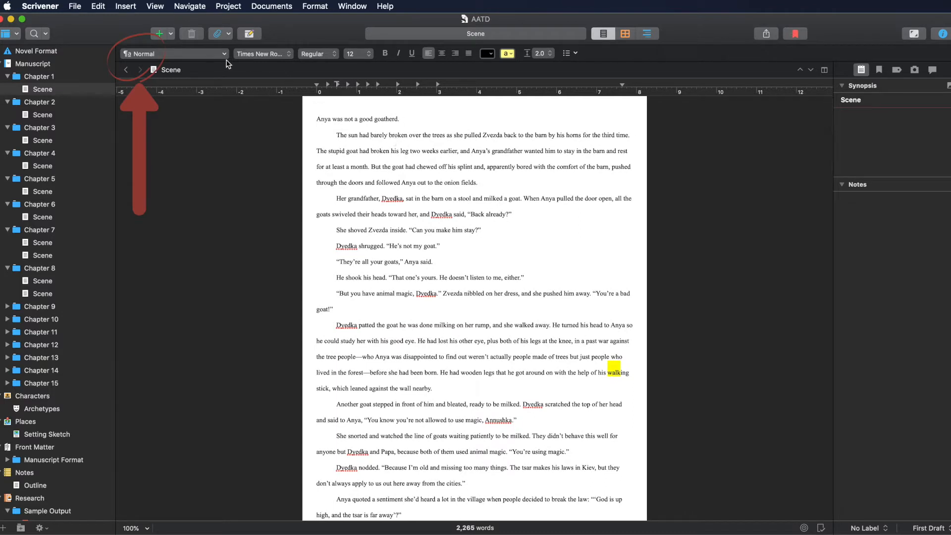
click(173, 53)
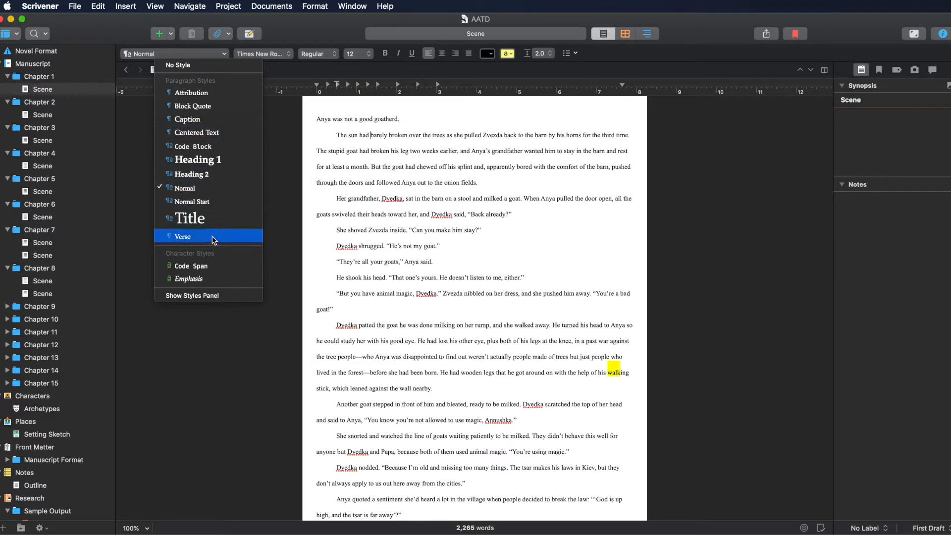
mouse_move(210, 201)
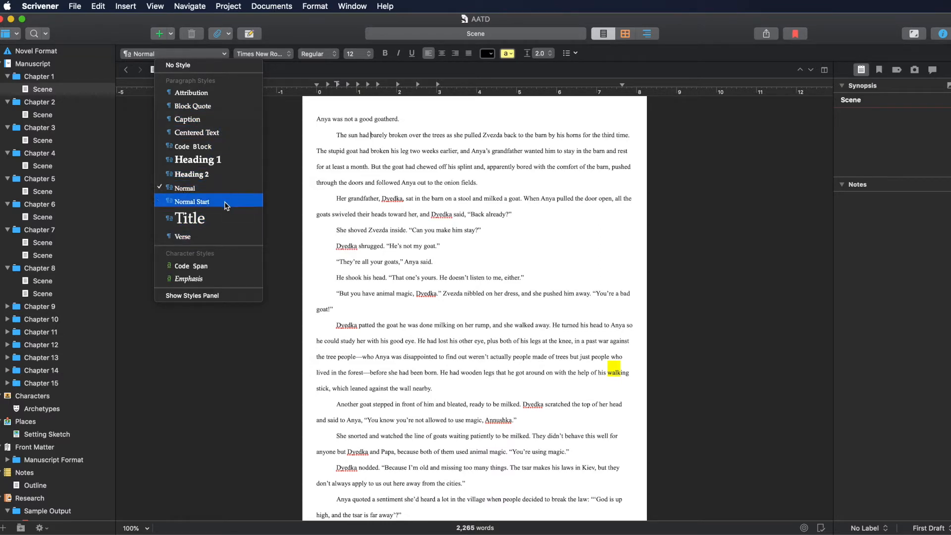
mouse_move(356, 160)
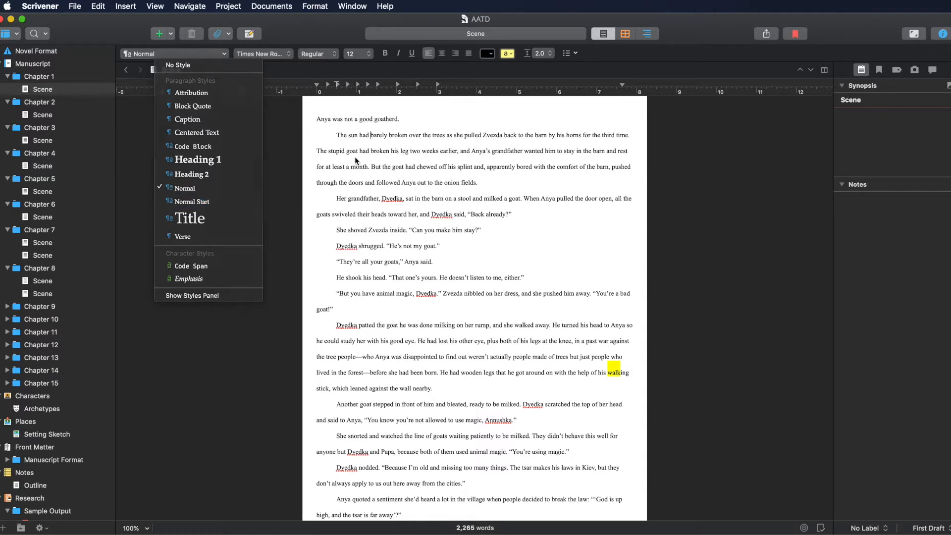
click(399, 149)
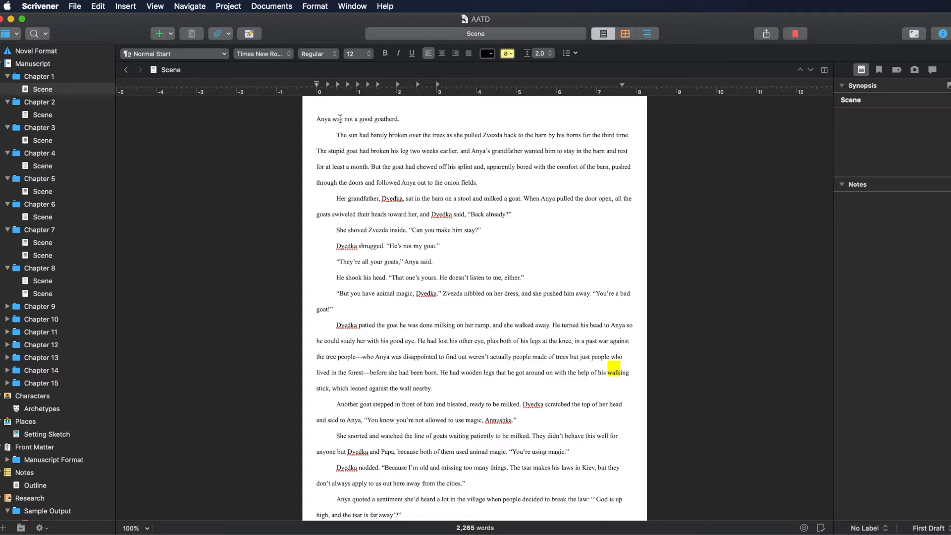
mouse_move(541, 69)
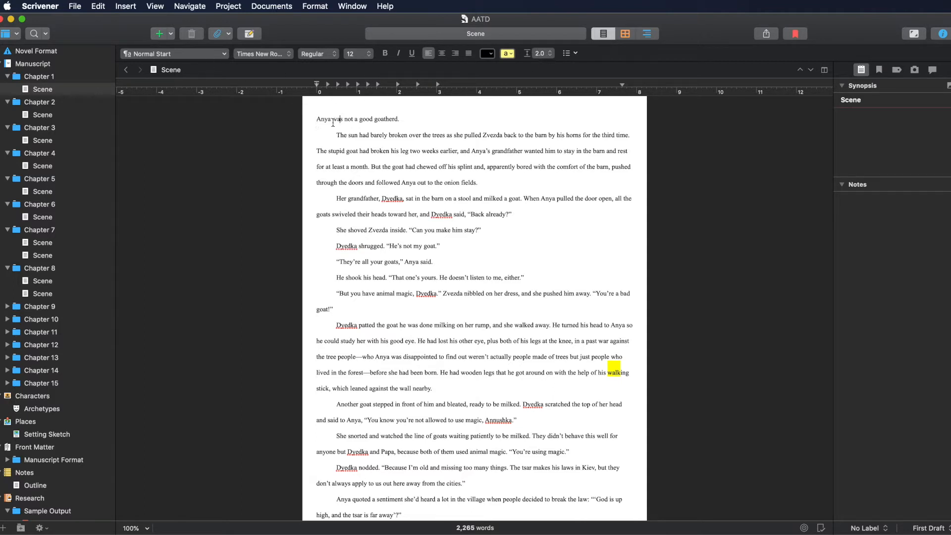
click(175, 53)
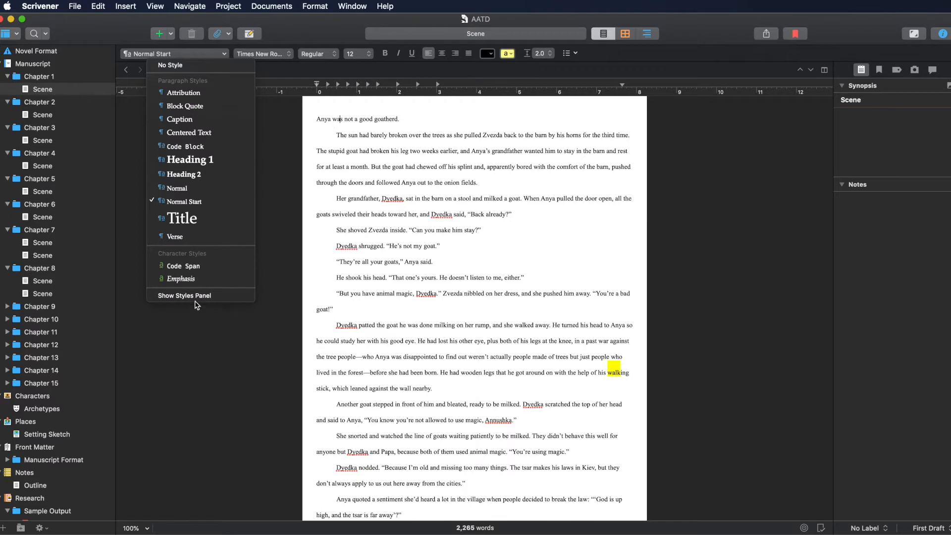
click(184, 295)
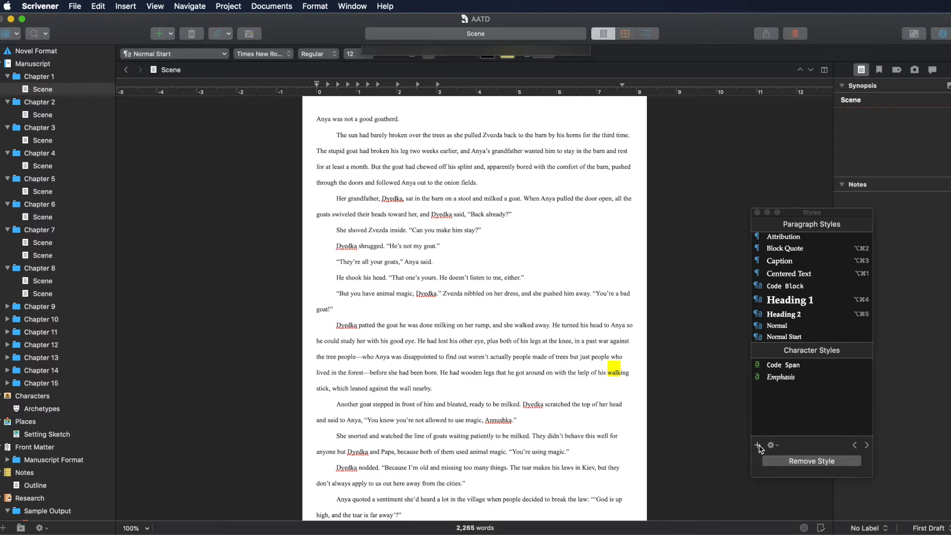
click(756, 445)
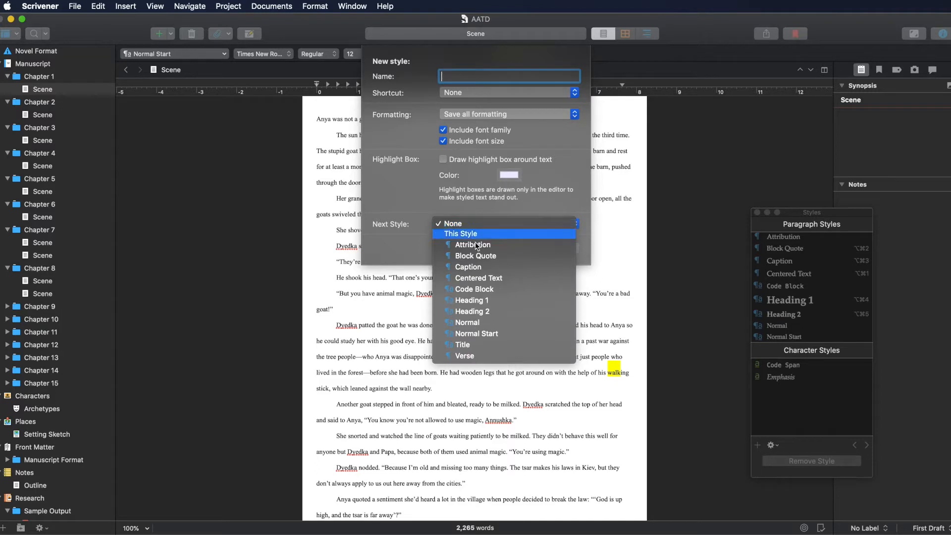
click(452, 223)
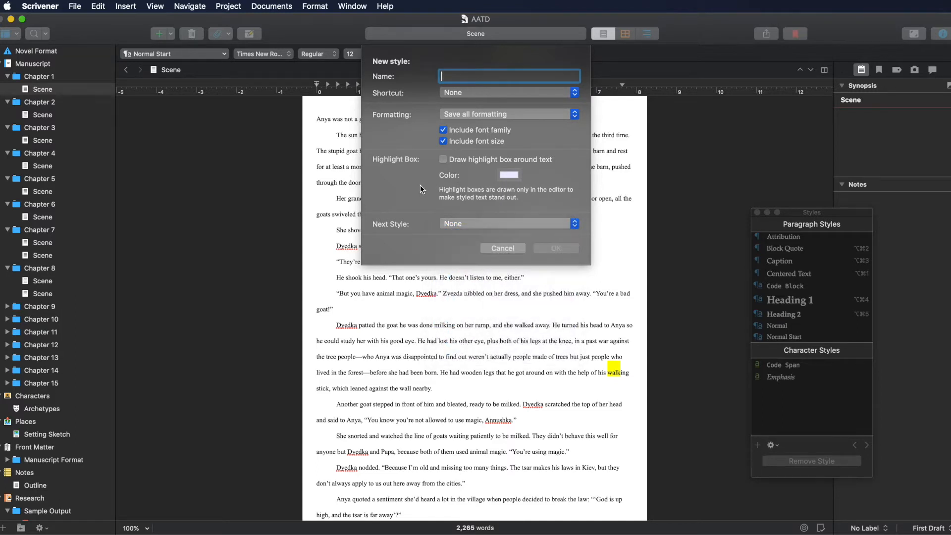
mouse_move(464, 227)
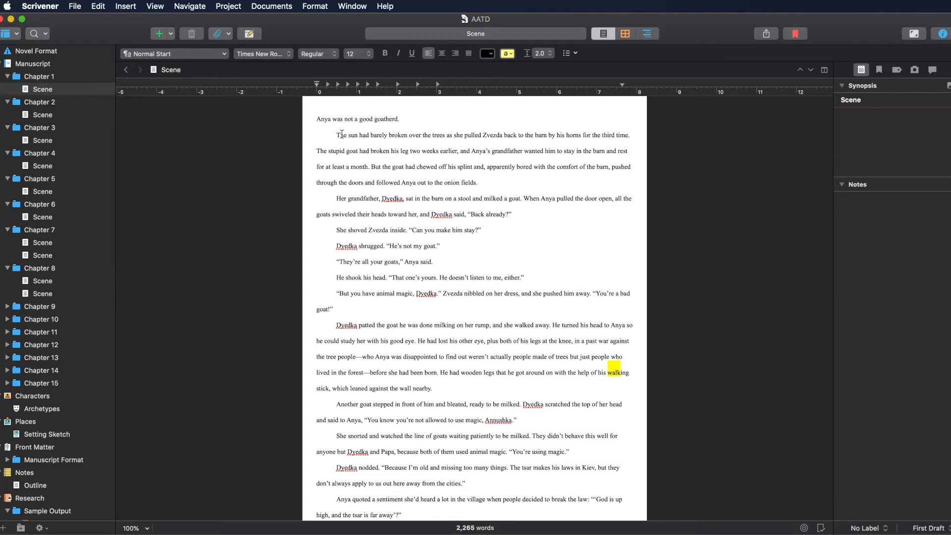
Scroll through the current scene and open the Scene document under Chapter 5.
scroll(down, 3)
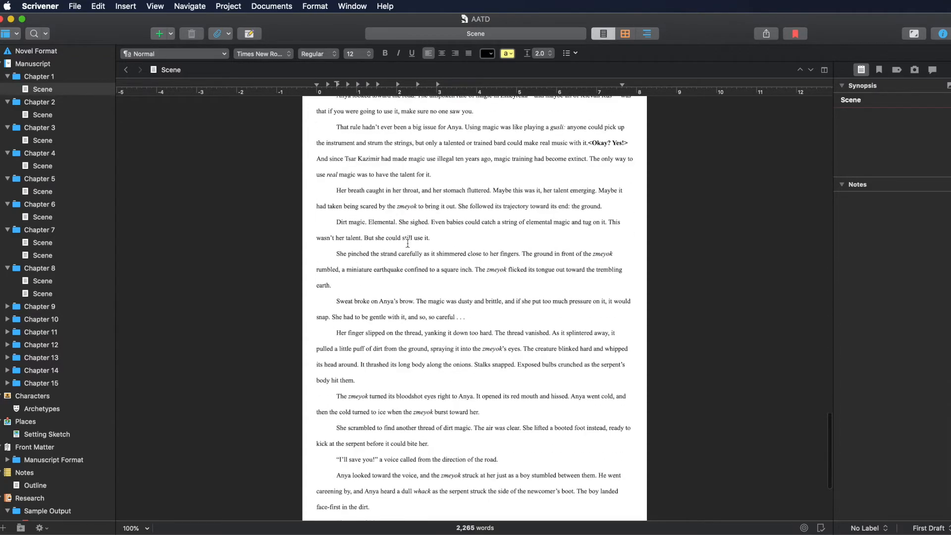
scroll(down, 3)
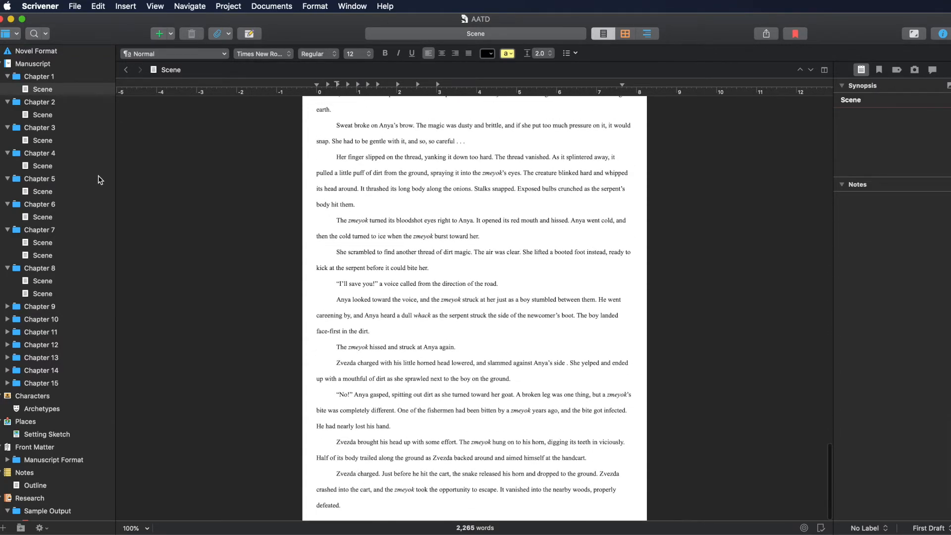
click(43, 192)
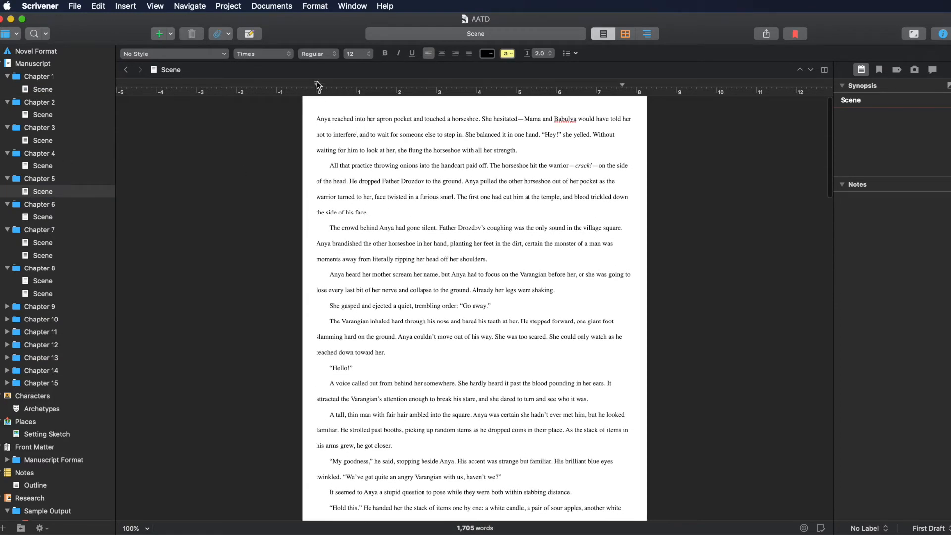
mouse_move(233, 88)
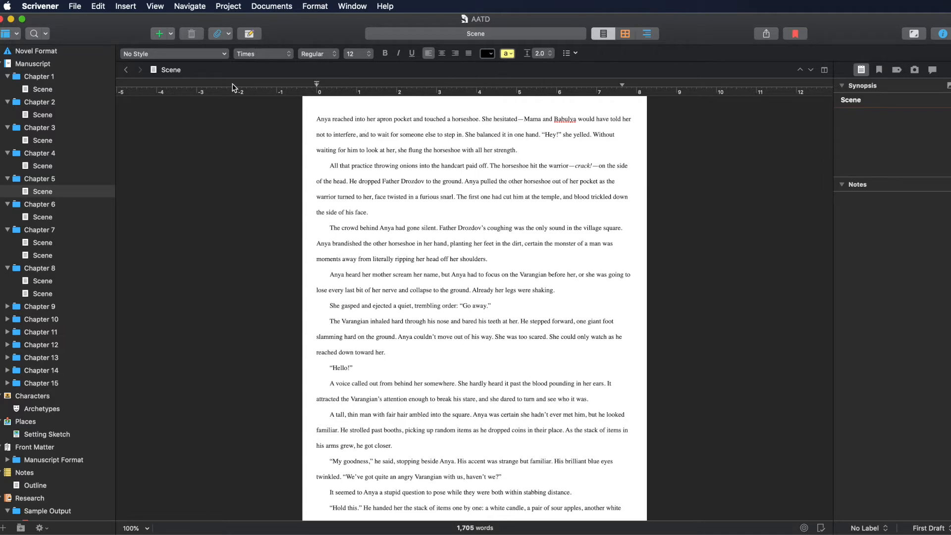
mouse_move(270, 70)
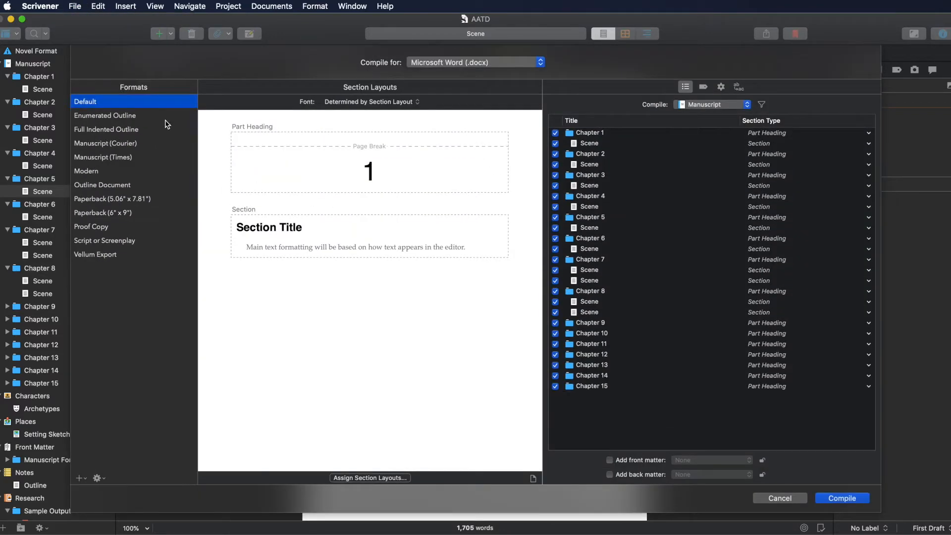
mouse_move(353, 297)
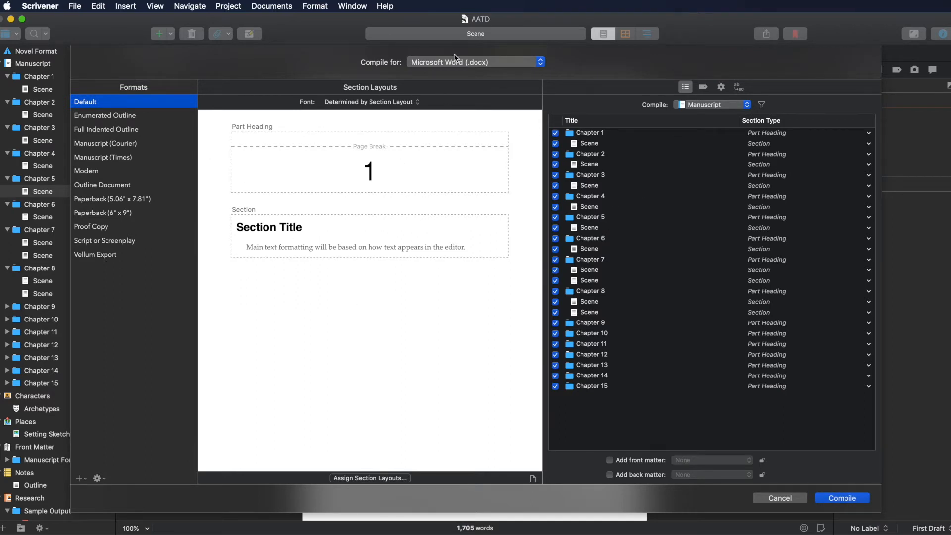
mouse_move(438, 68)
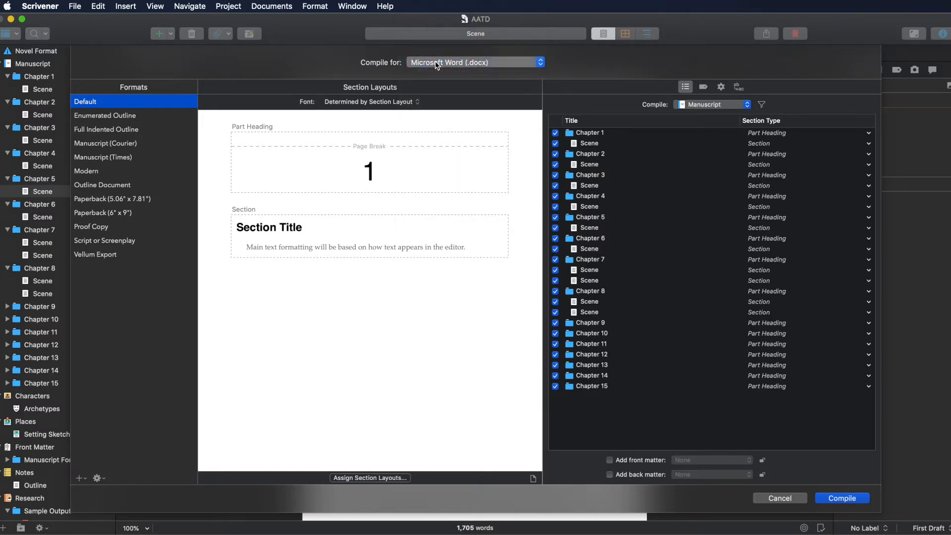
Select Manuscript (Times) as the Word (.docx) compile format.
click(103, 157)
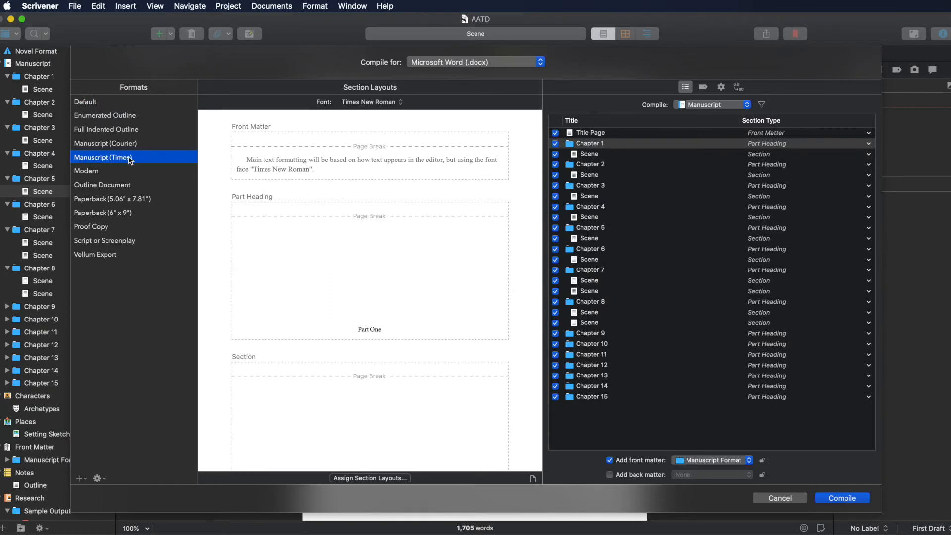
mouse_move(673, 203)
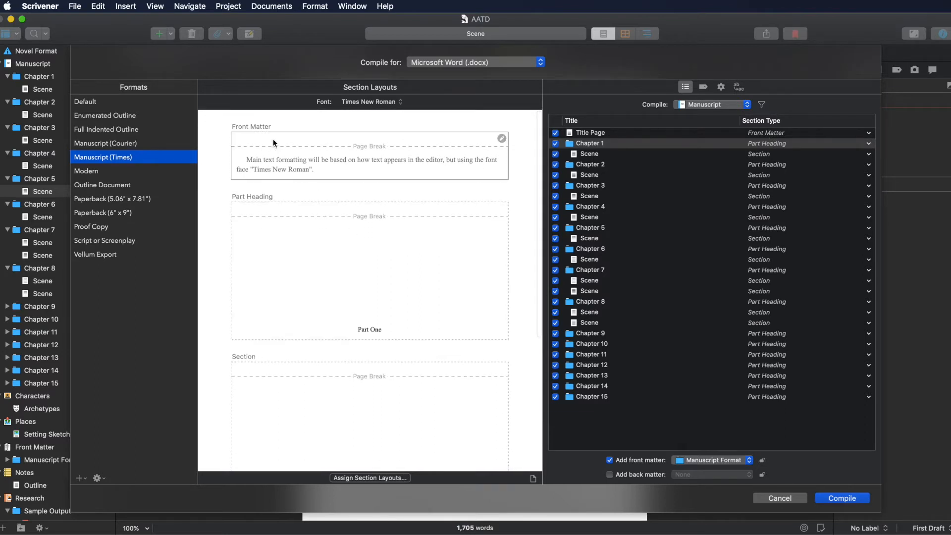
Check which items use the part heading layout, then try editing the Section layout.
click(369, 273)
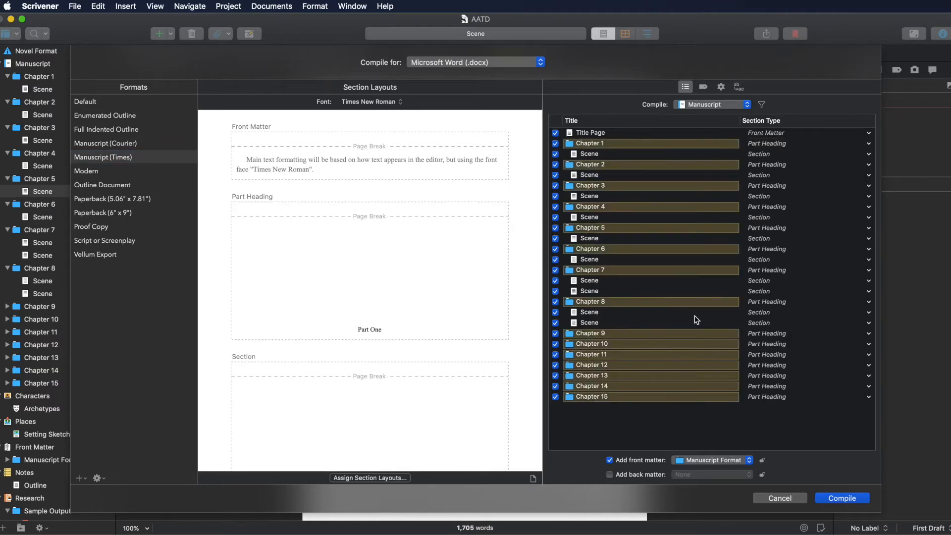
mouse_move(477, 413)
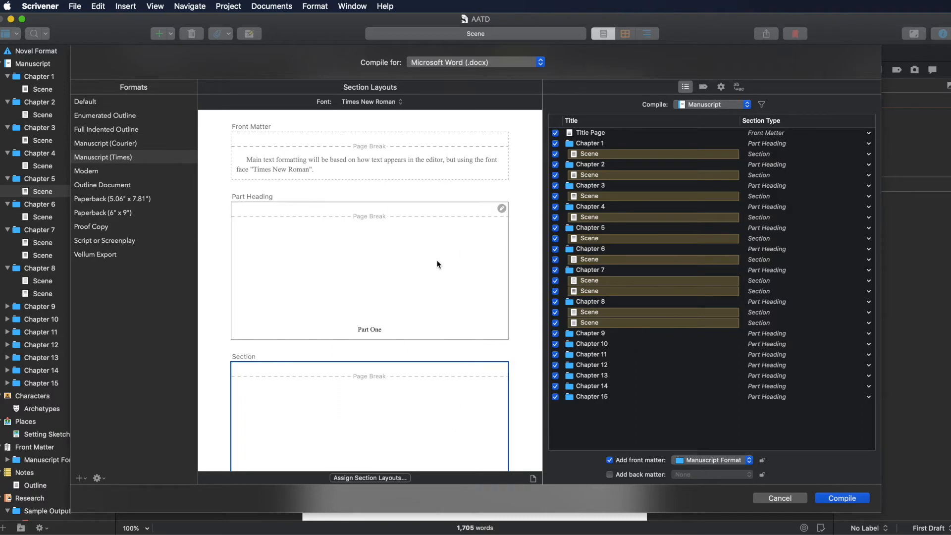
scroll(down, 3)
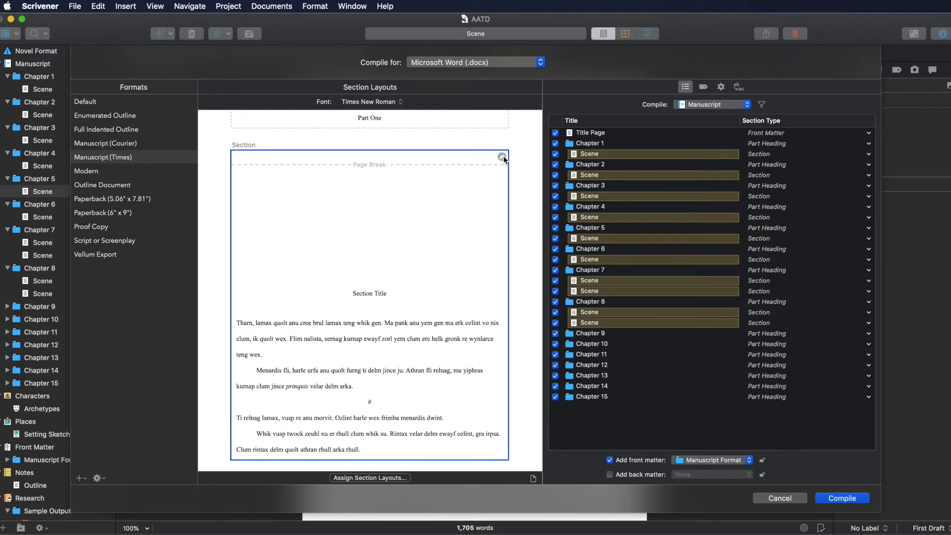
click(502, 157)
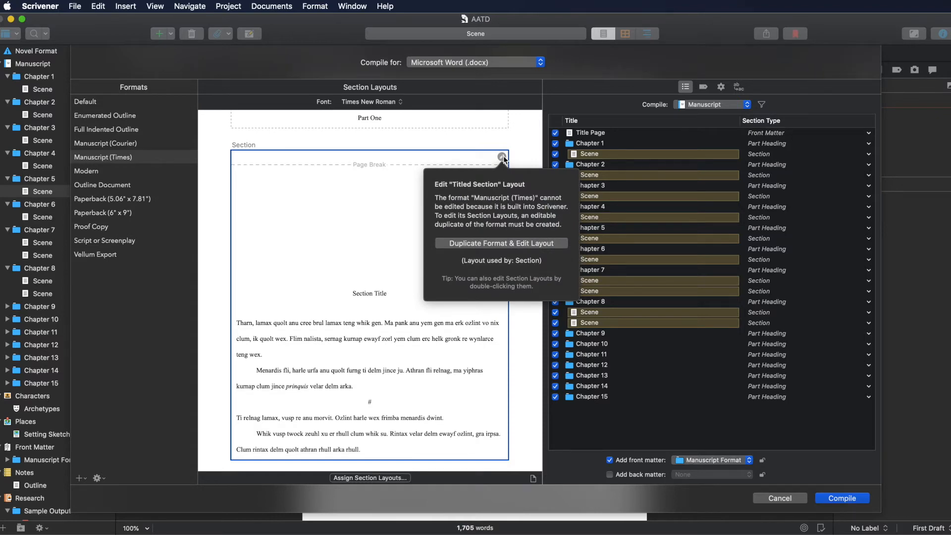
Duplicate the format as My Manuscript (Times), saved to My Formats.
click(501, 244)
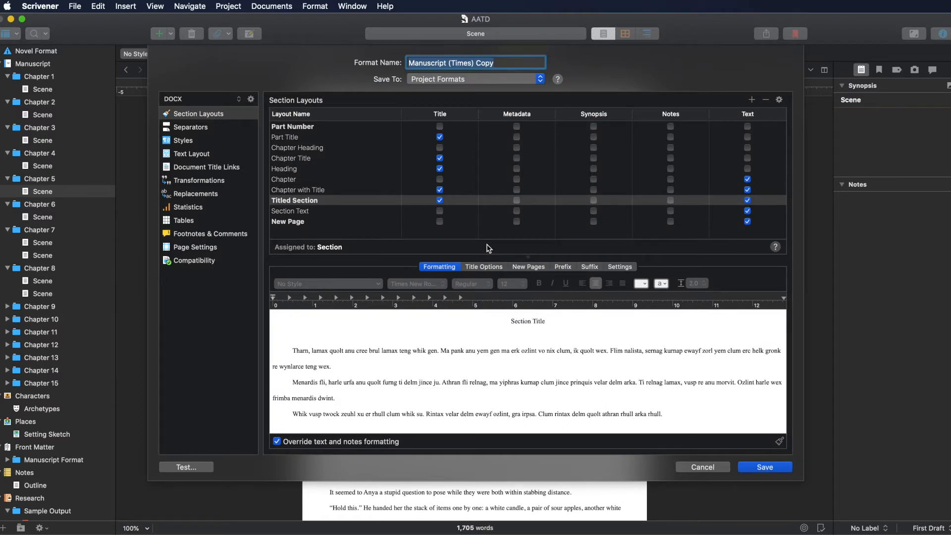
mouse_move(319, 150)
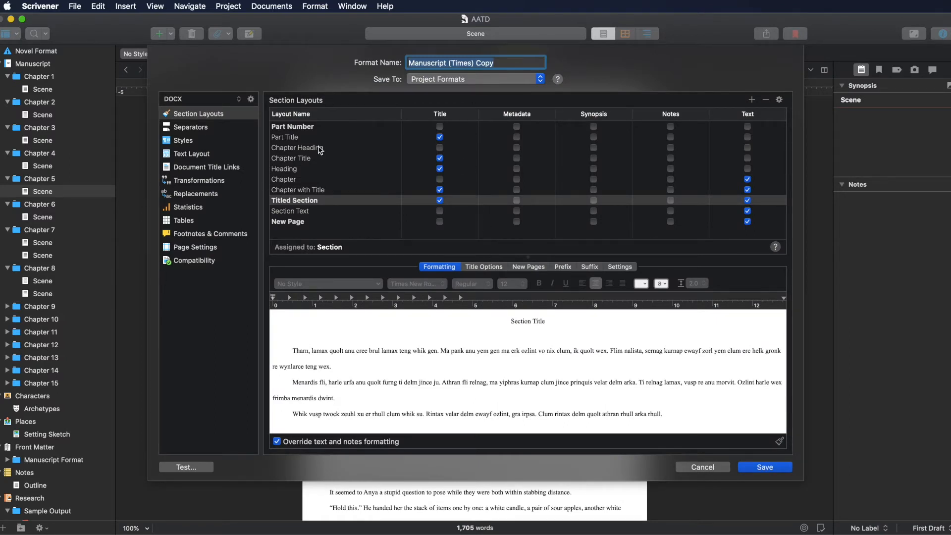
mouse_move(492, 48)
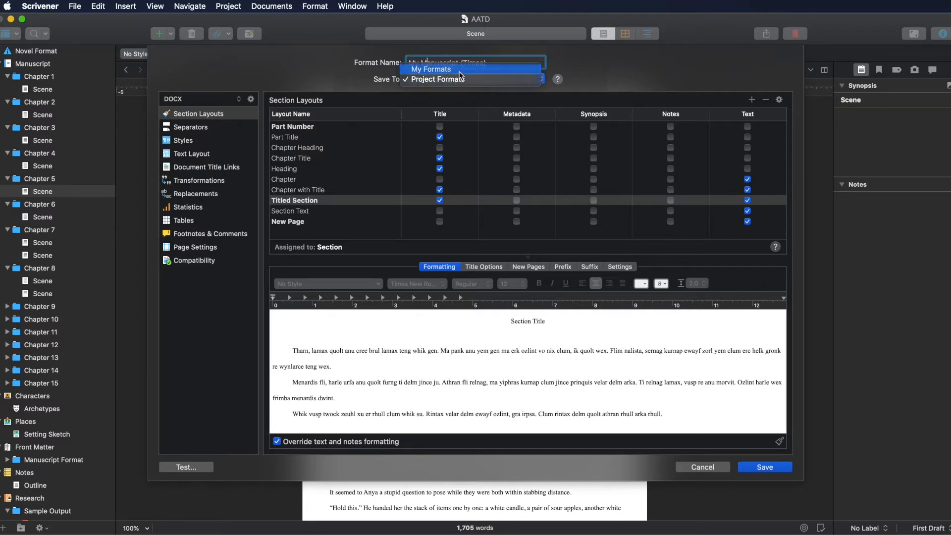
click(430, 70)
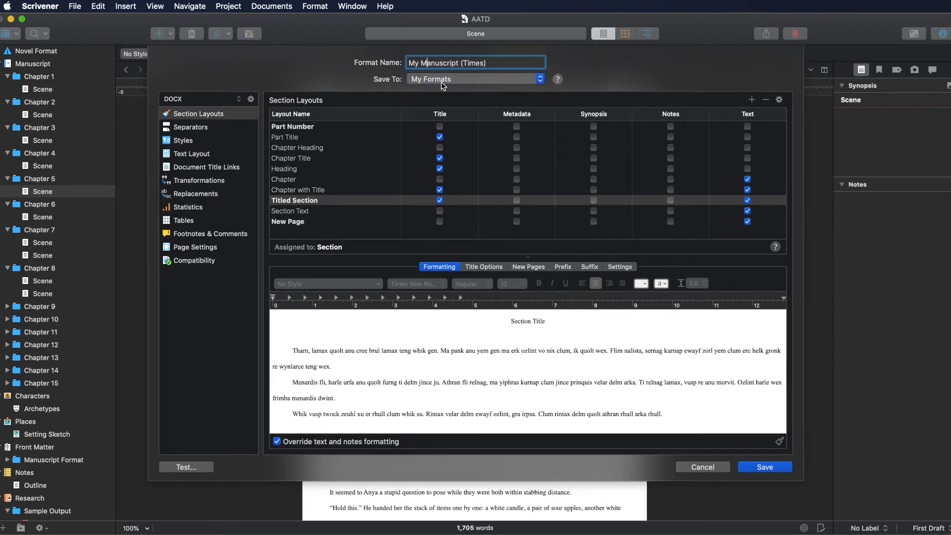
click(475, 79)
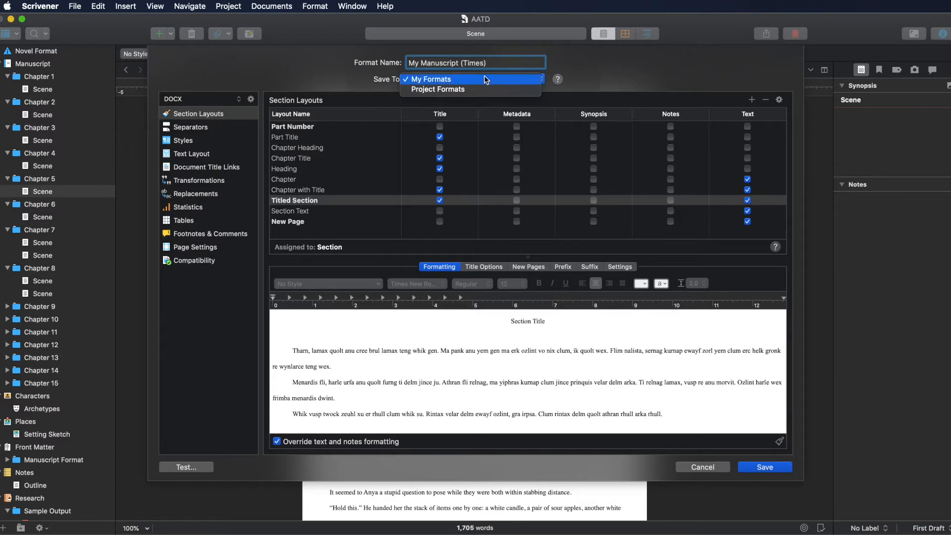
click(431, 78)
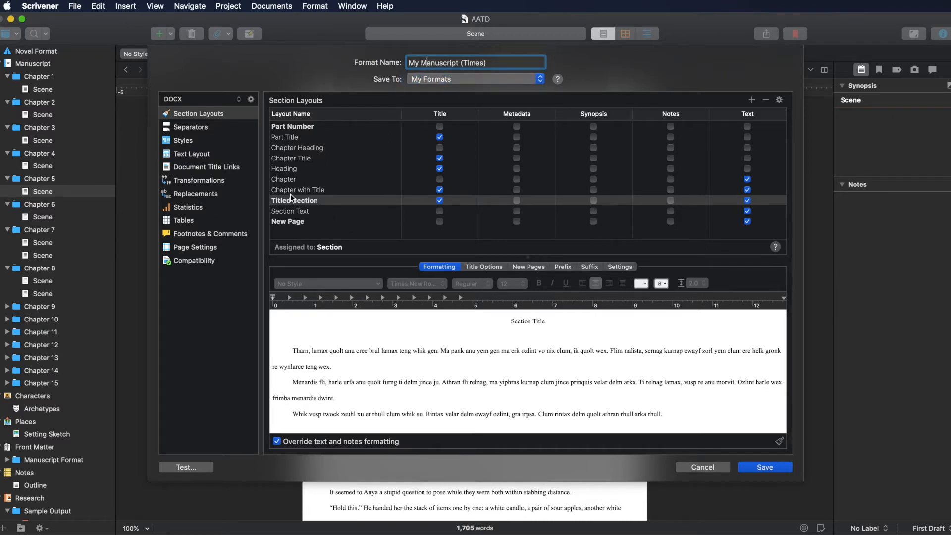
Select Titled Section and view its paragraph first-line indent settings.
click(295, 200)
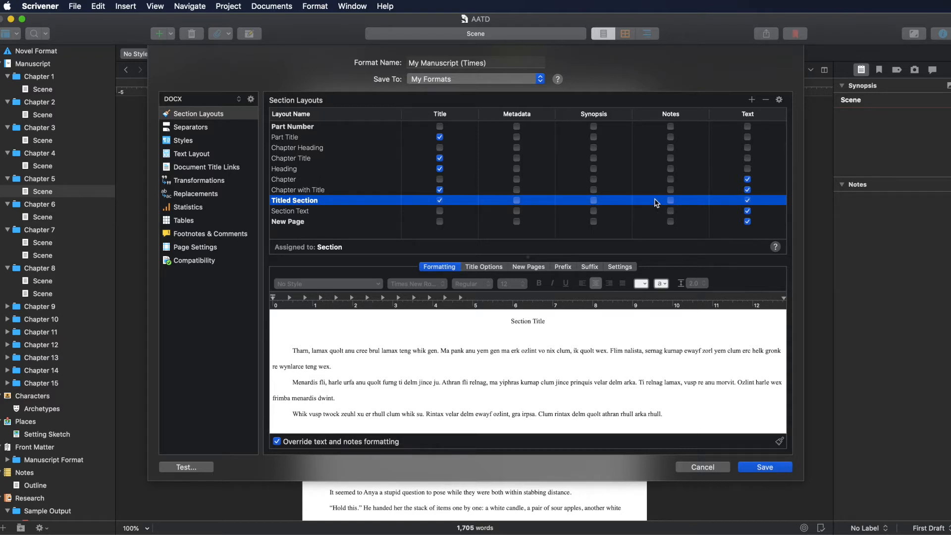
mouse_move(831, 333)
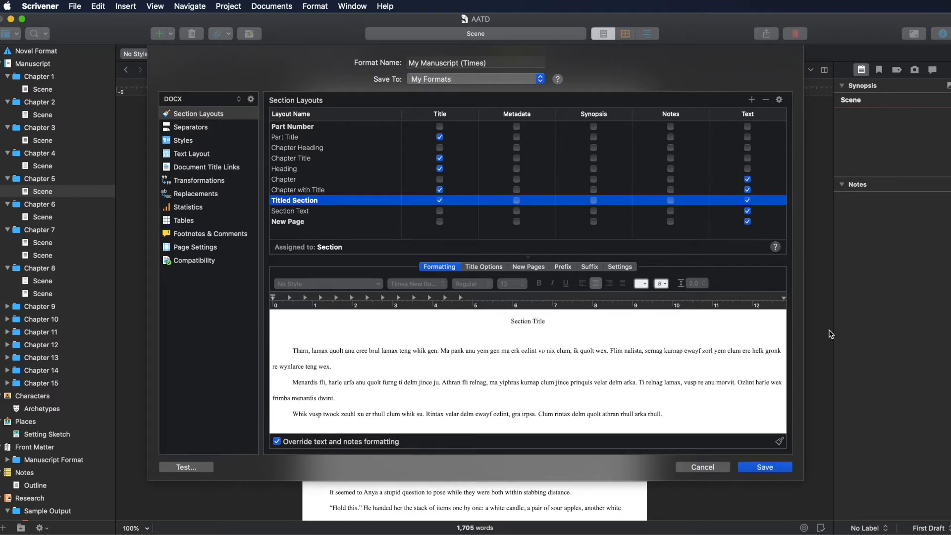
mouse_move(674, 301)
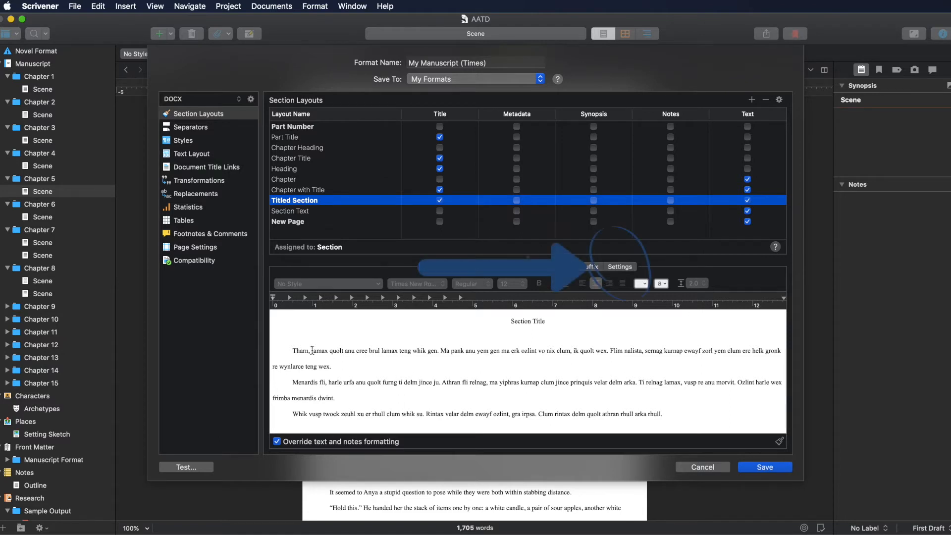
click(619, 266)
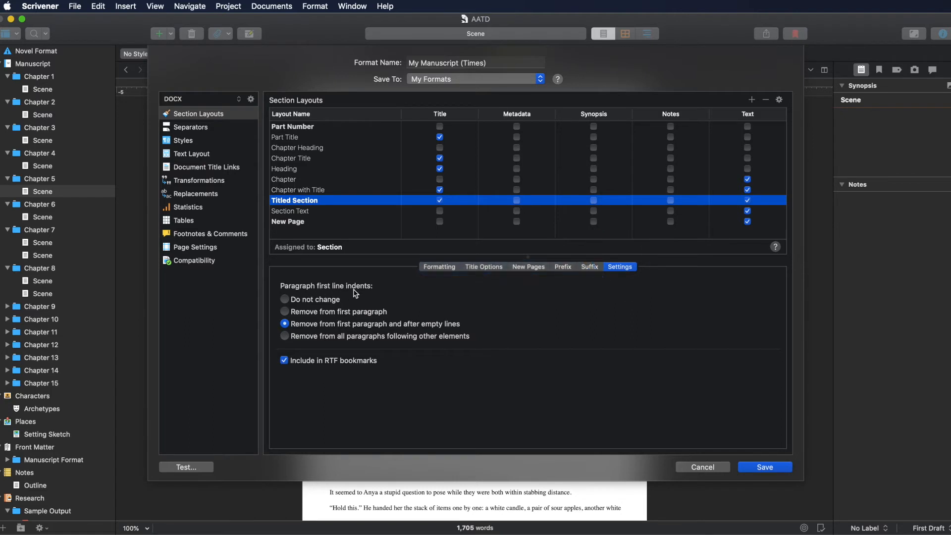
mouse_move(322, 303)
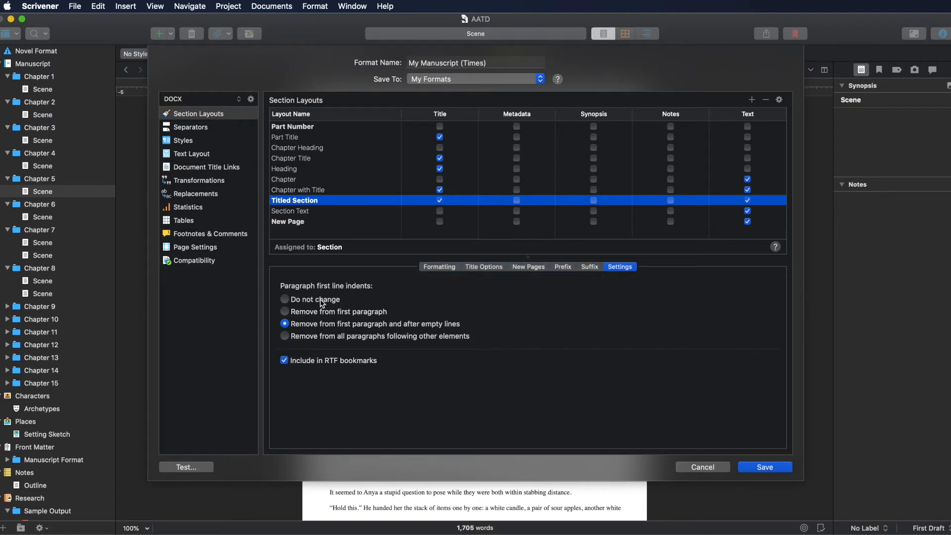
mouse_move(357, 503)
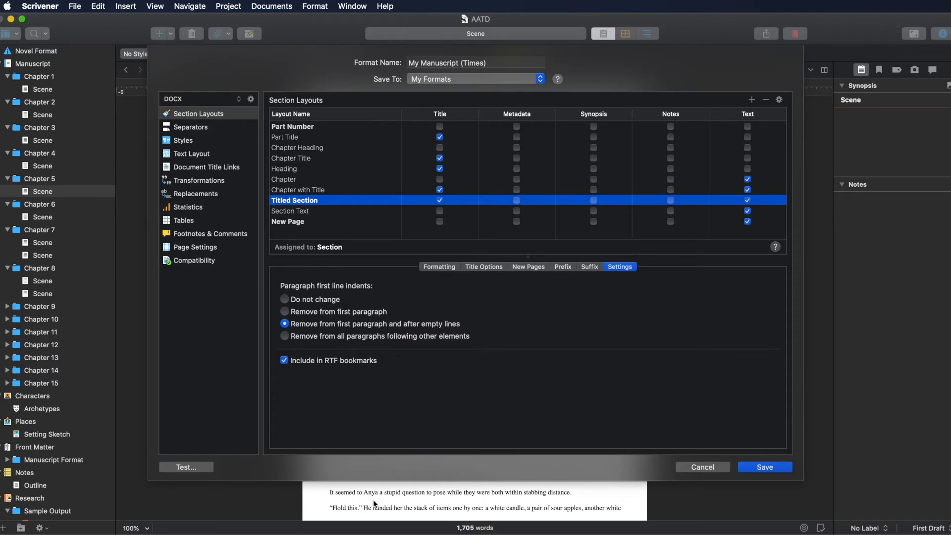
mouse_move(416, 426)
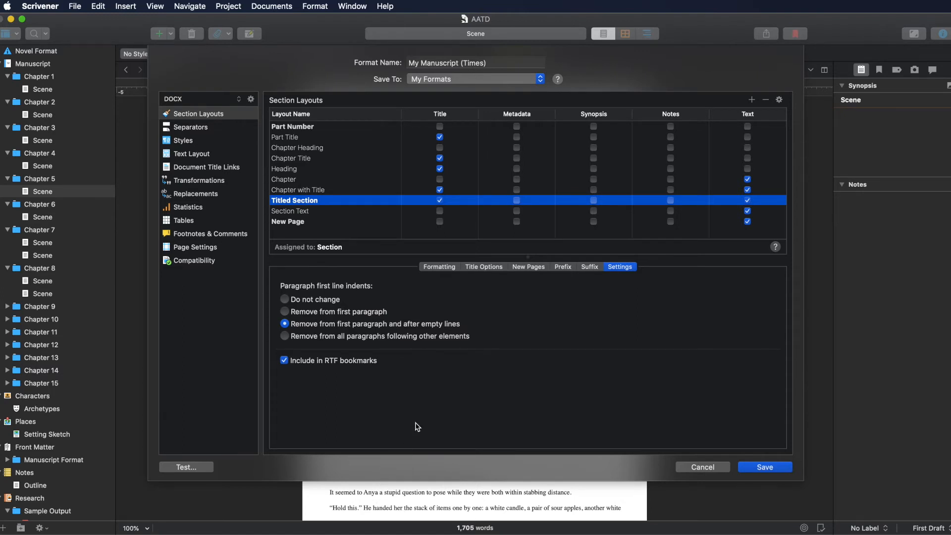
mouse_move(322, 341)
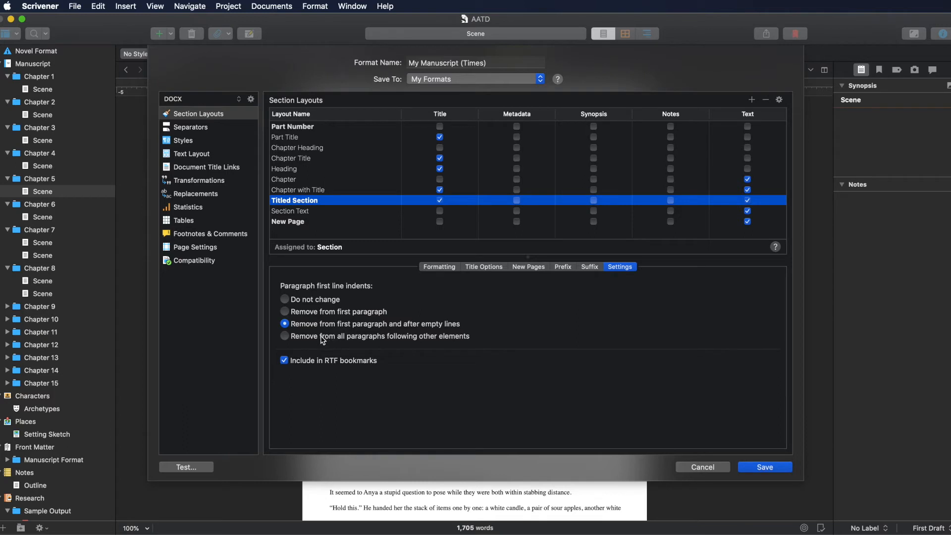
mouse_move(366, 328)
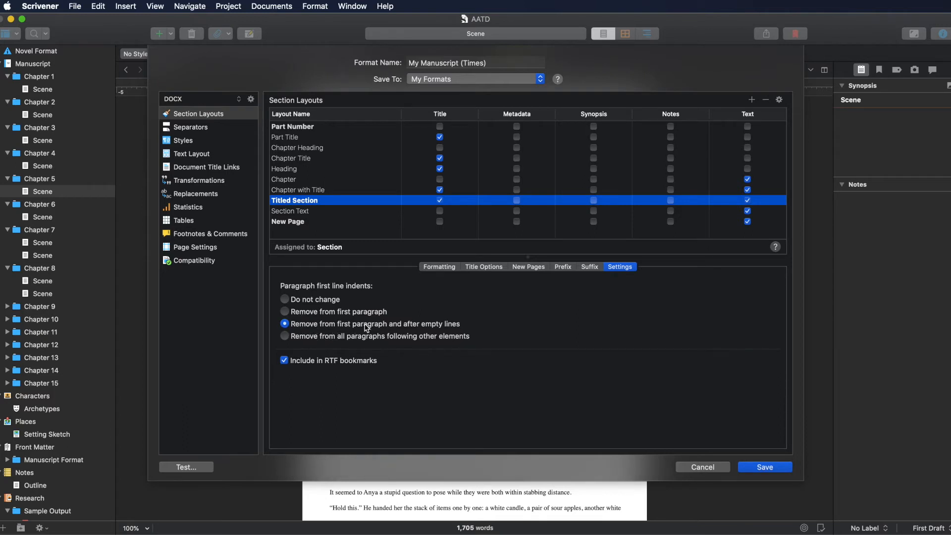
mouse_move(302, 317)
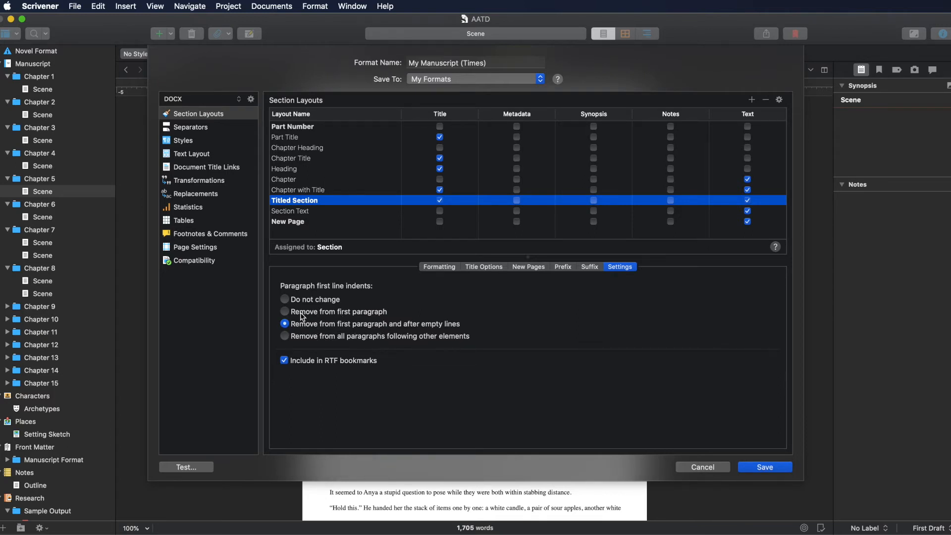
mouse_move(35, 291)
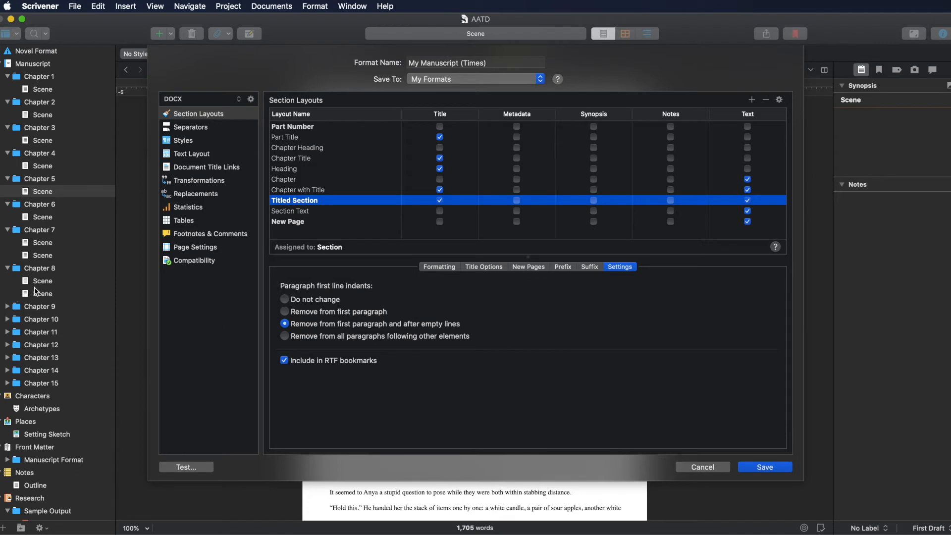
mouse_move(57, 284)
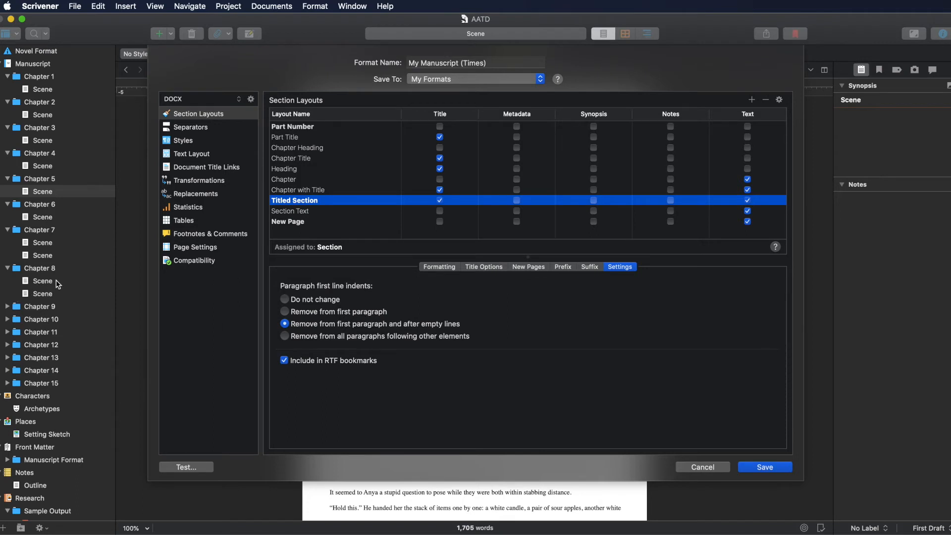
mouse_move(56, 287)
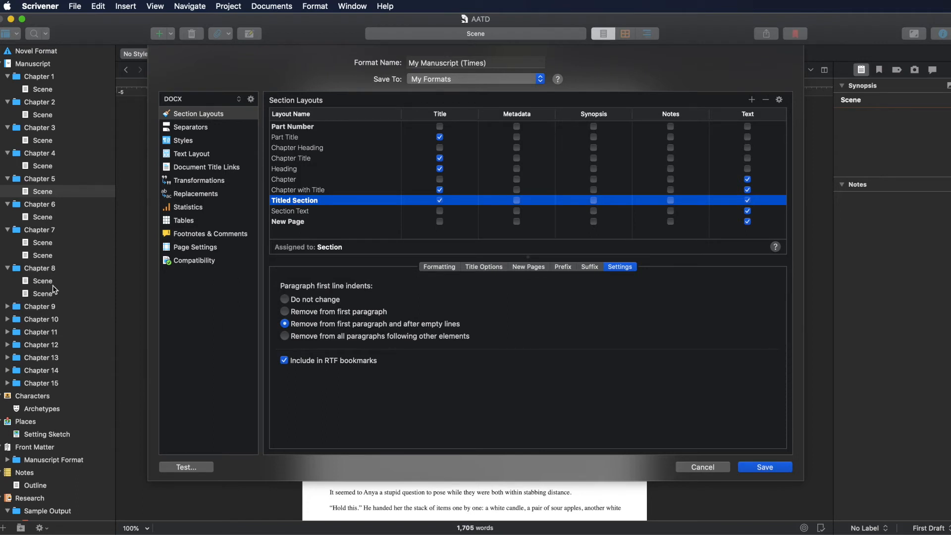
mouse_move(55, 298)
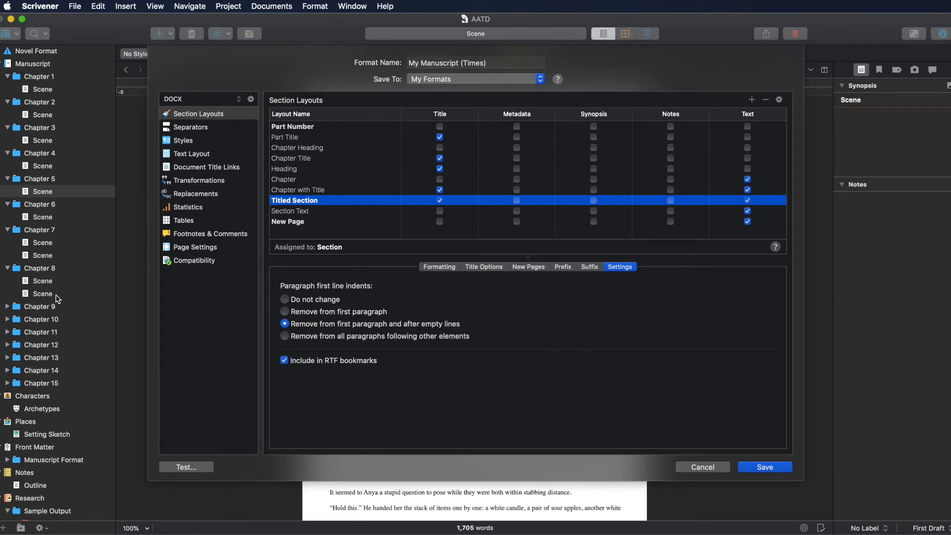
mouse_move(357, 338)
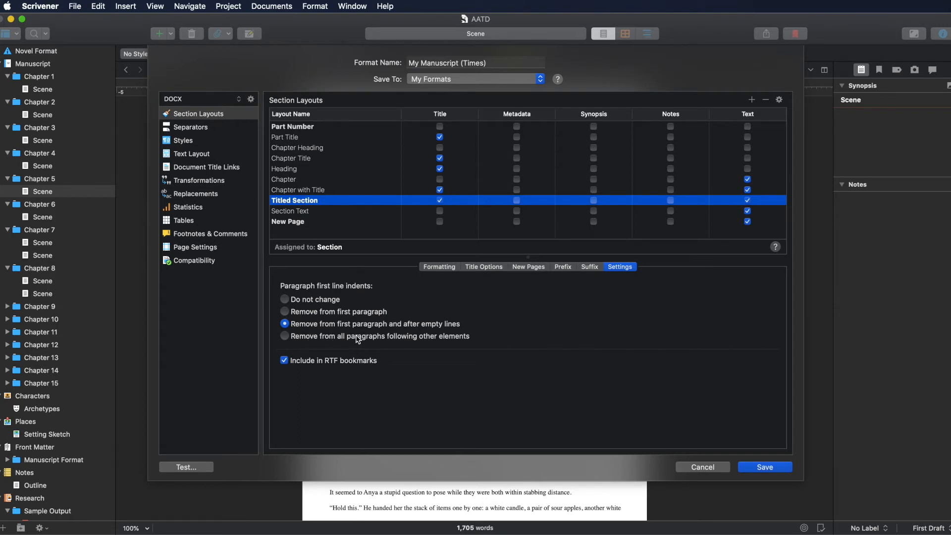
mouse_move(427, 340)
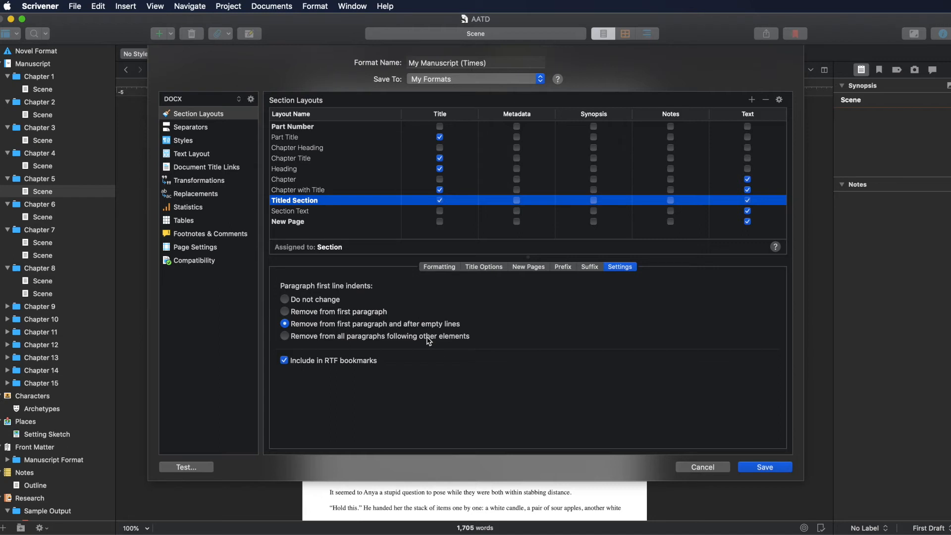
mouse_move(376, 341)
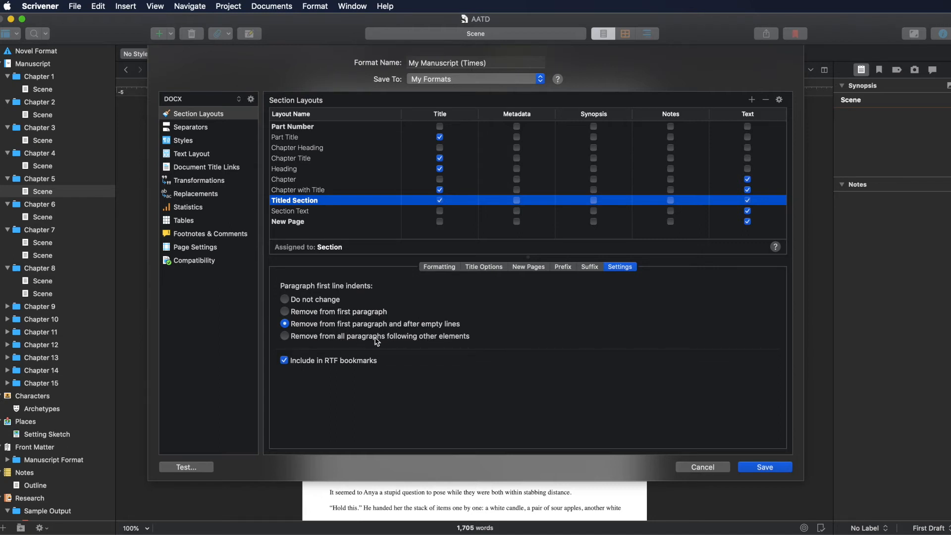
mouse_move(295, 340)
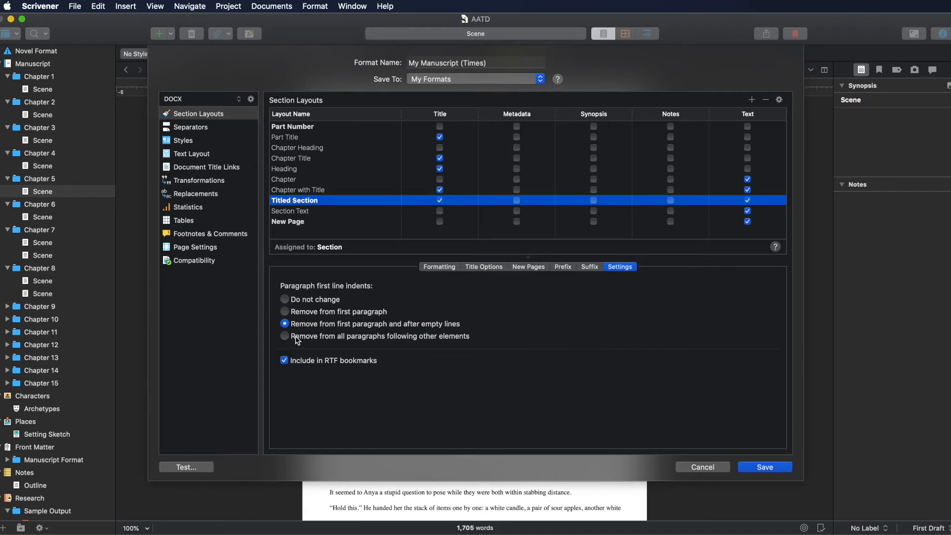
mouse_move(400, 329)
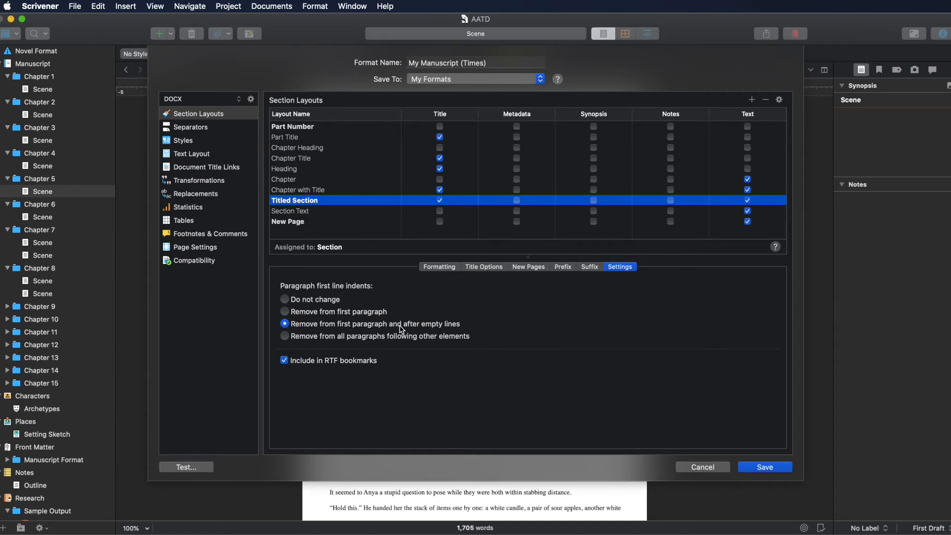
mouse_move(798, 414)
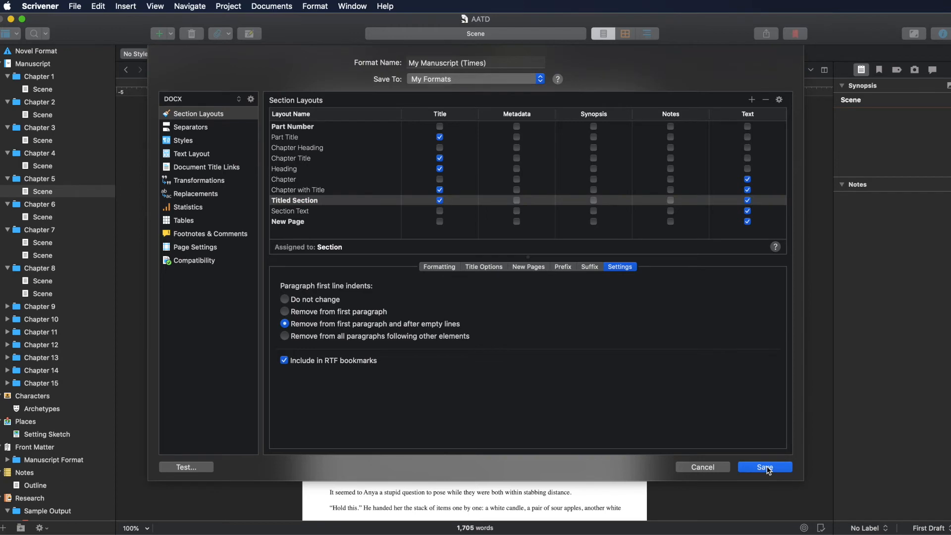
Save the indent settings and compile the manuscript to Word with My Manuscript (Times).
click(765, 467)
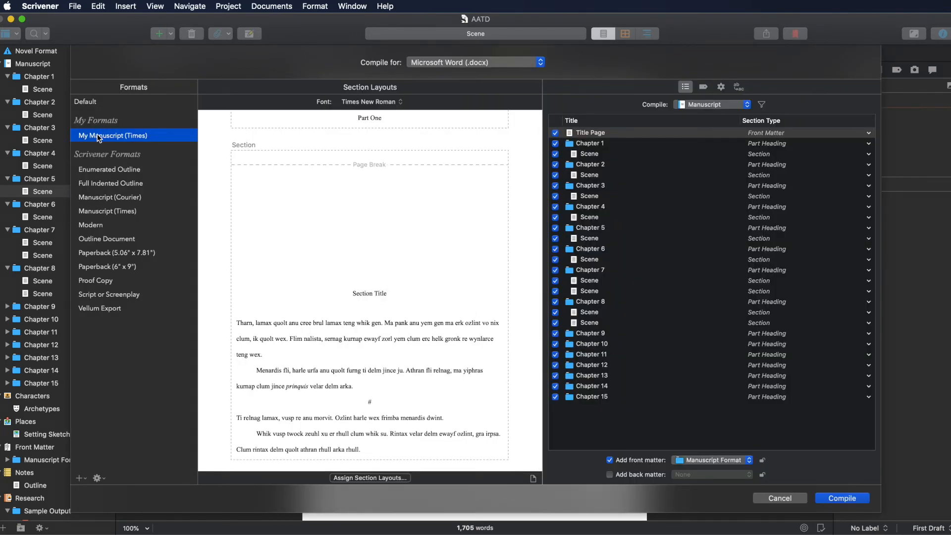
mouse_move(289, 192)
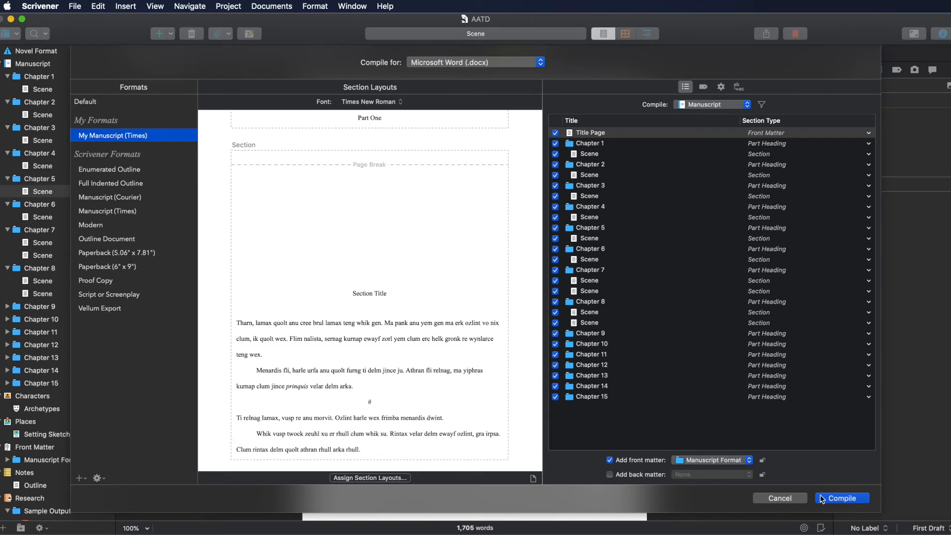
mouse_move(849, 497)
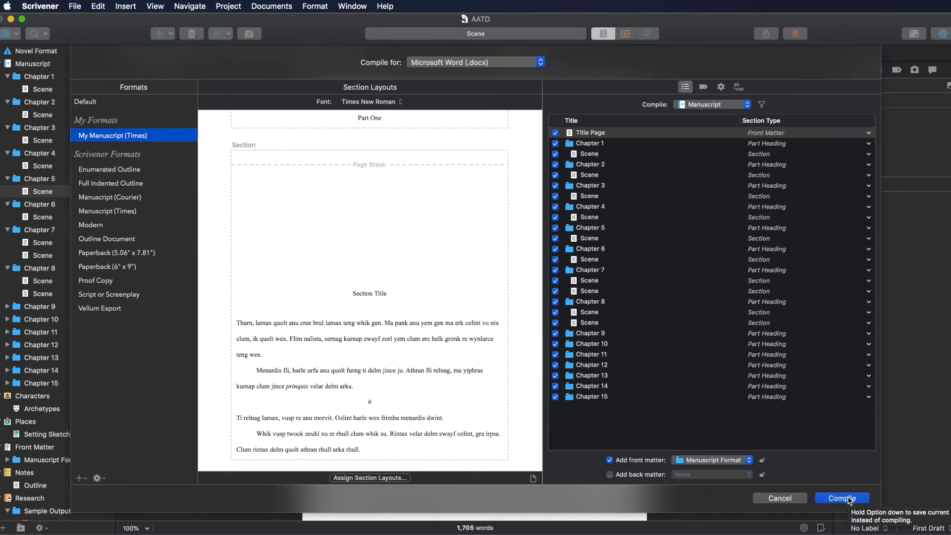
click(841, 497)
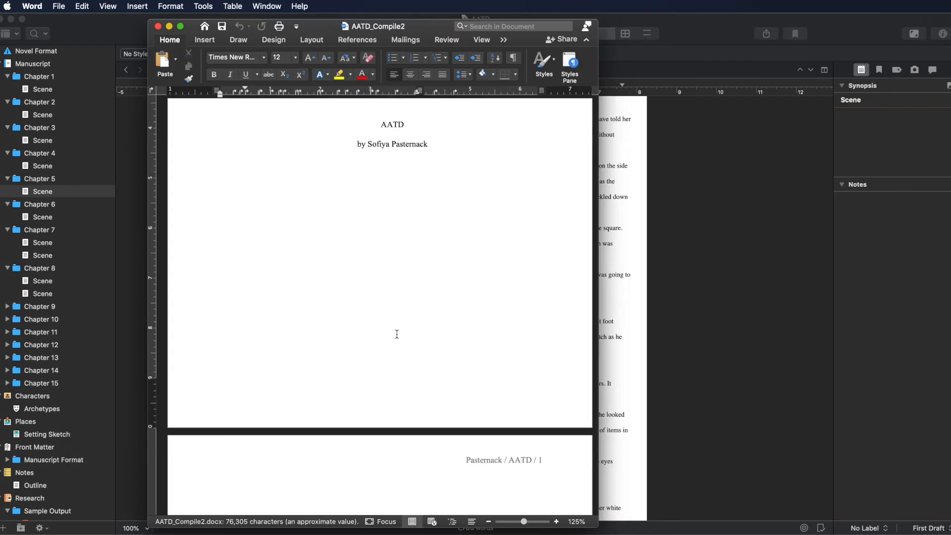
Scroll the compiled document and search for 'part five' to reach that heading.
scroll(down, 3)
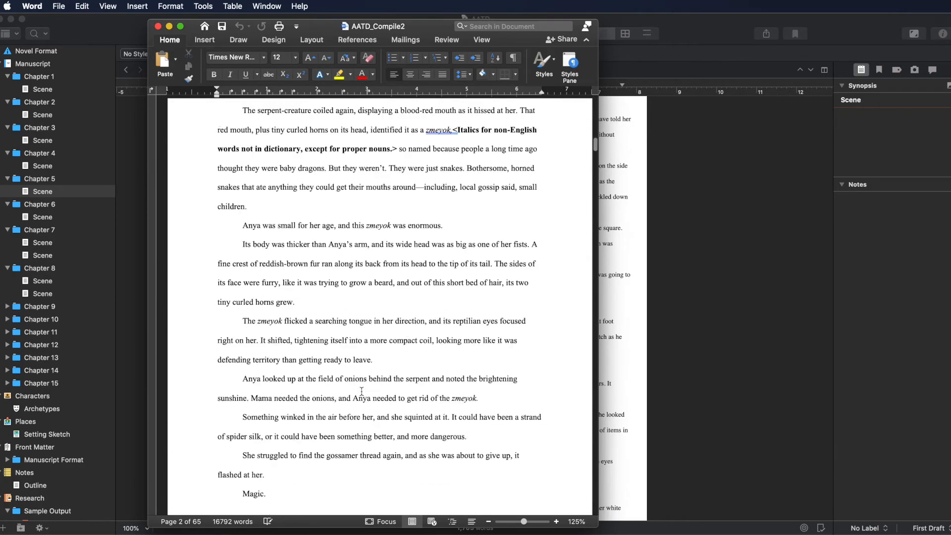
scroll(down, 3)
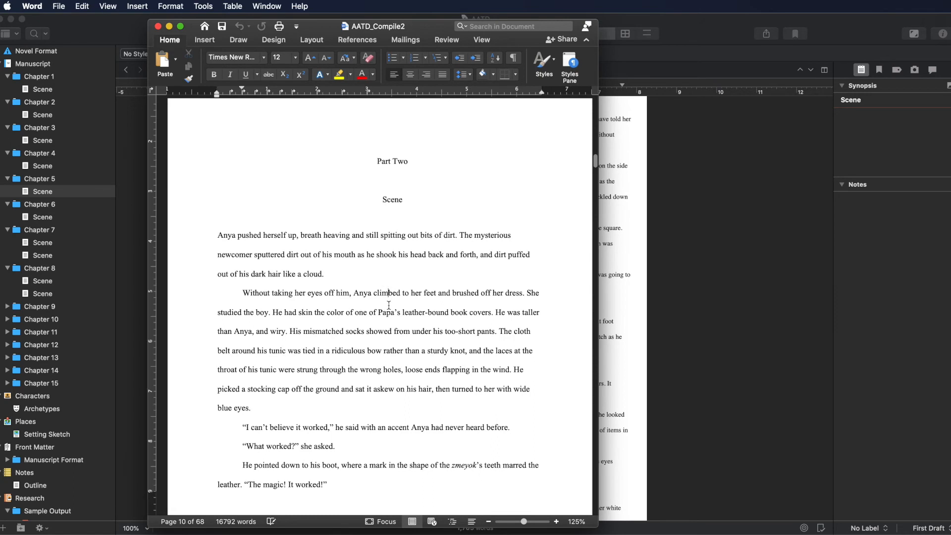
text(part five)
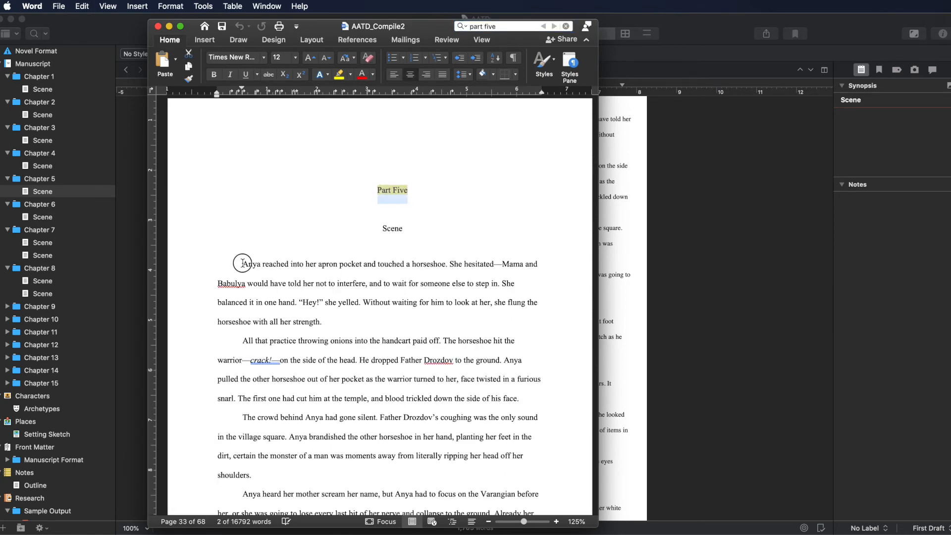
click(342, 73)
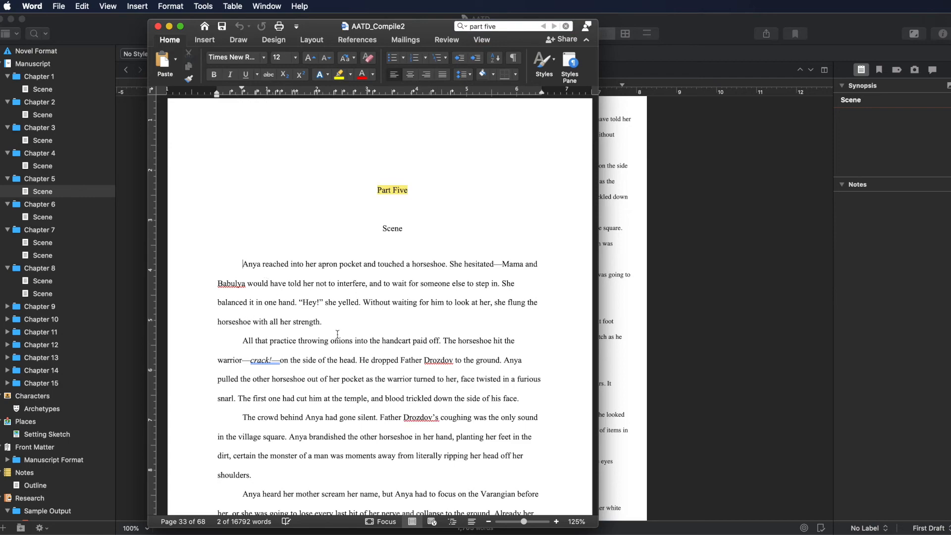
scroll(up, 3)
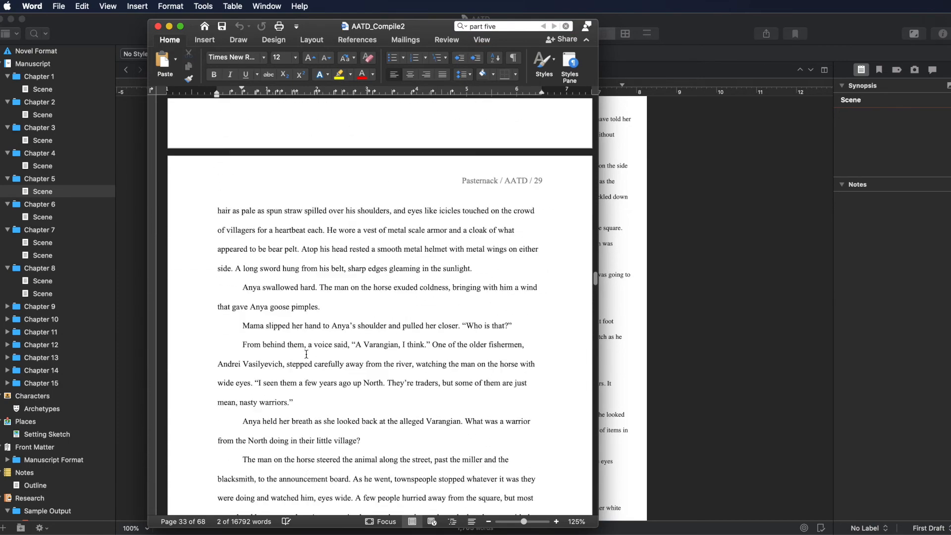
scroll(up, 3)
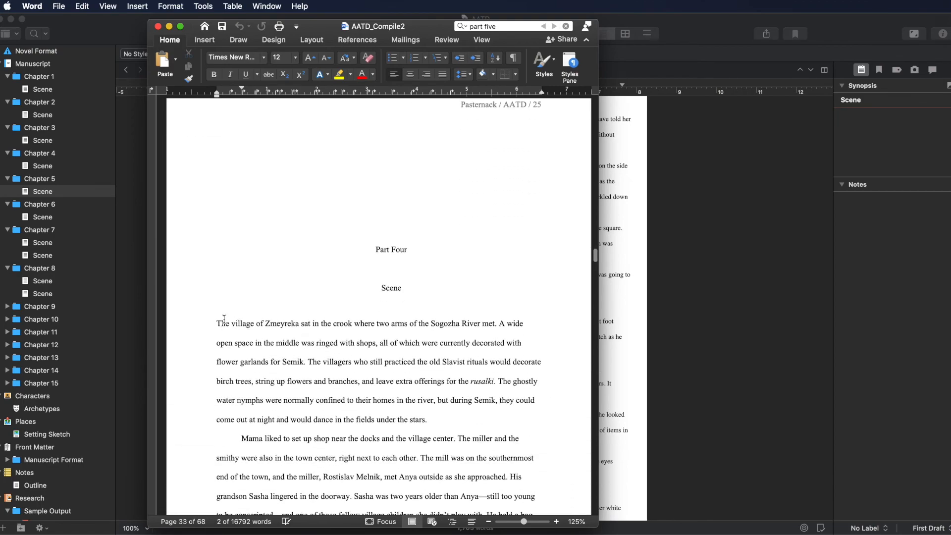
scroll(up, 3)
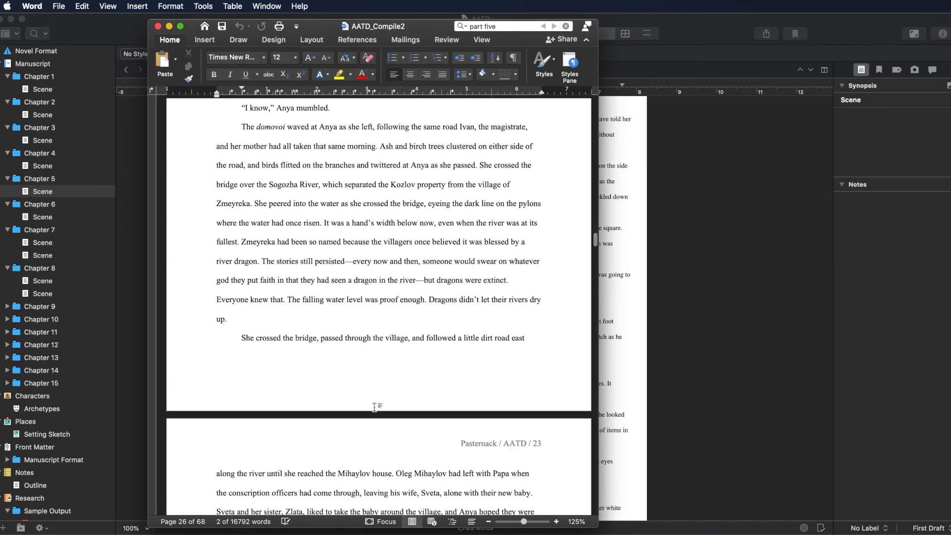
scroll(down, 3)
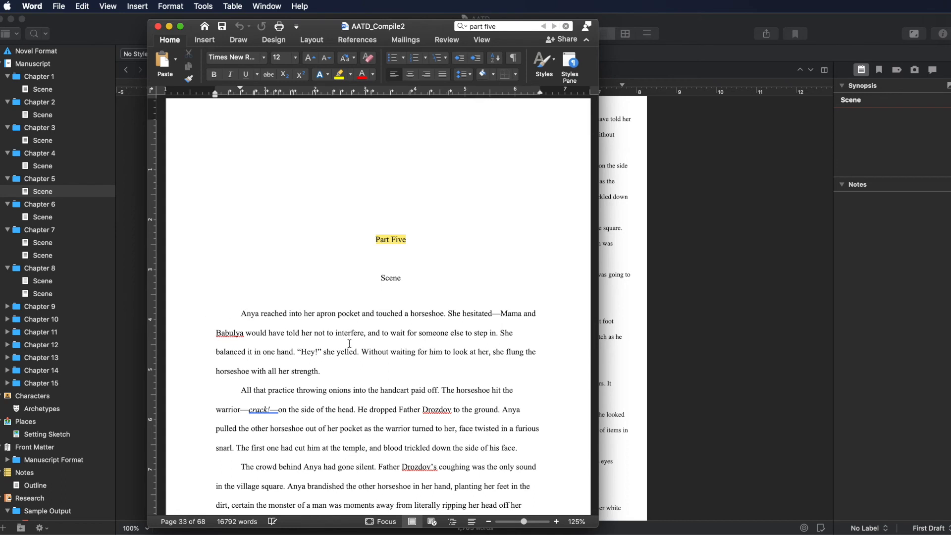
click(241, 313)
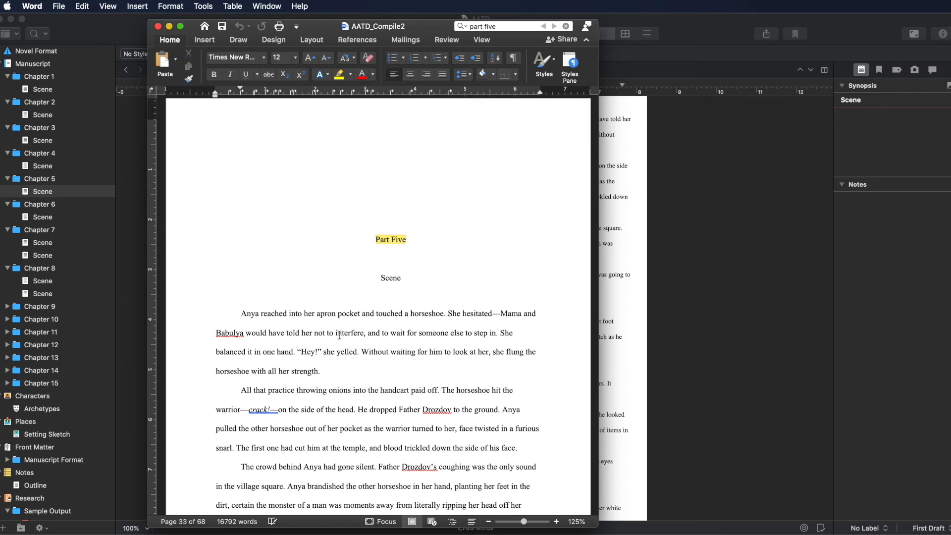
click(320, 370)
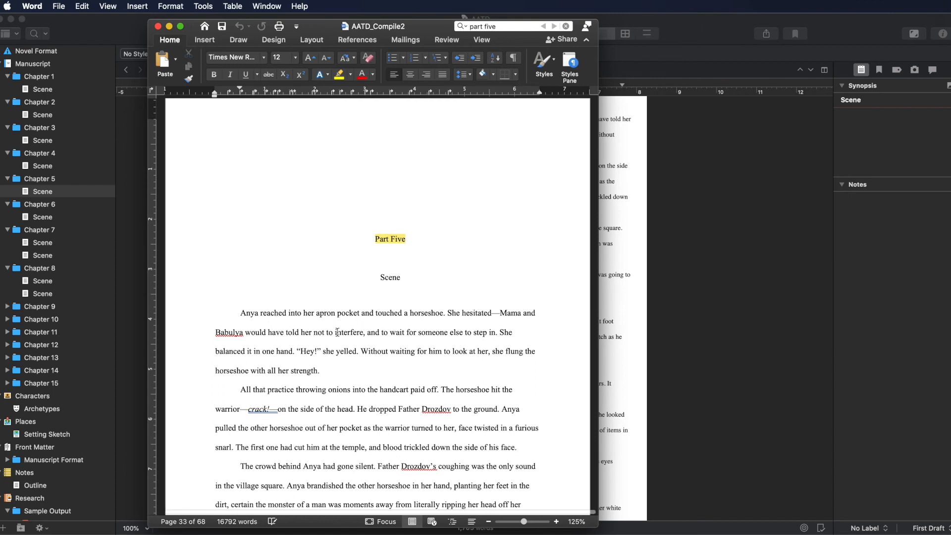
scroll(down, 3)
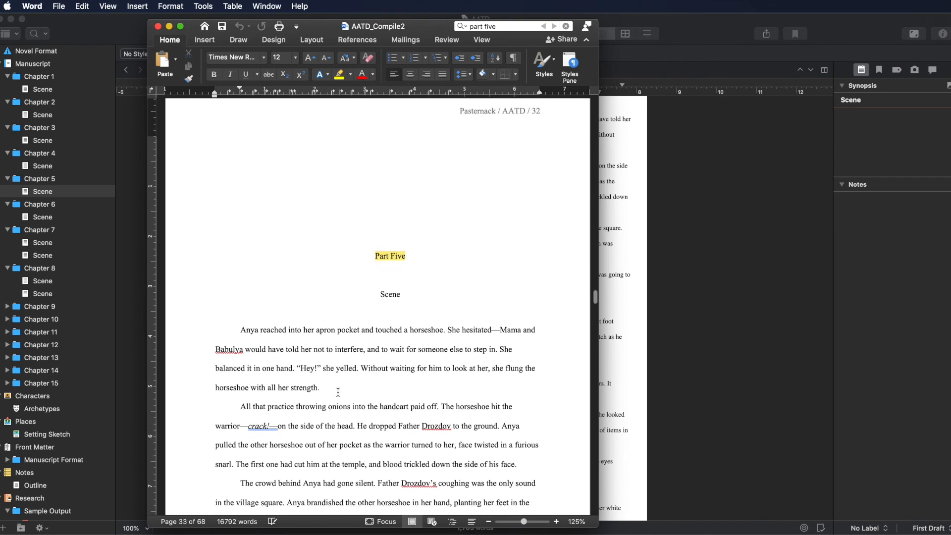
click(319, 388)
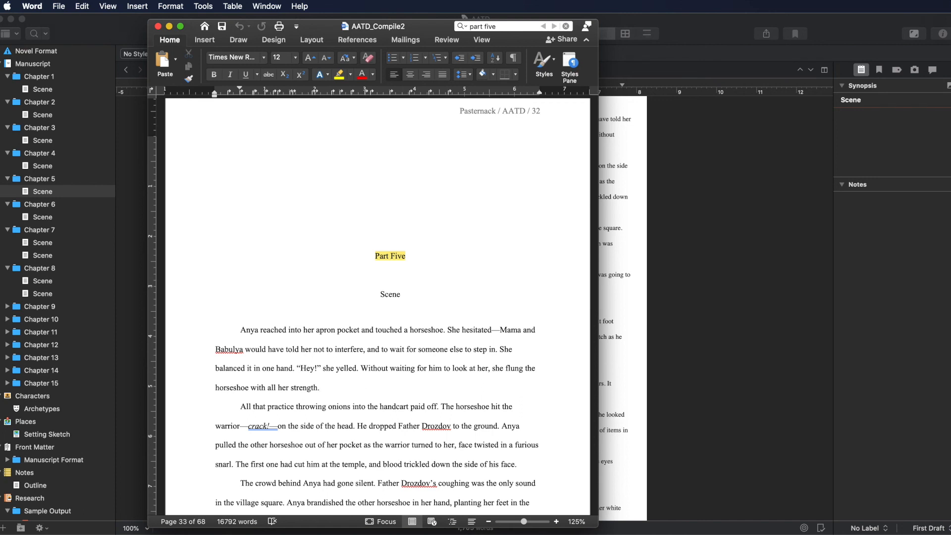
click(319, 388)
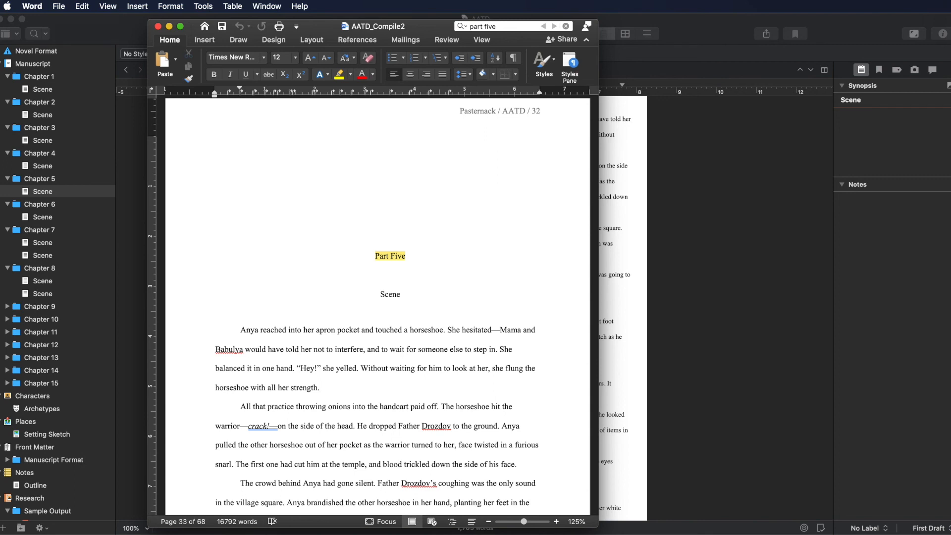
click(319, 386)
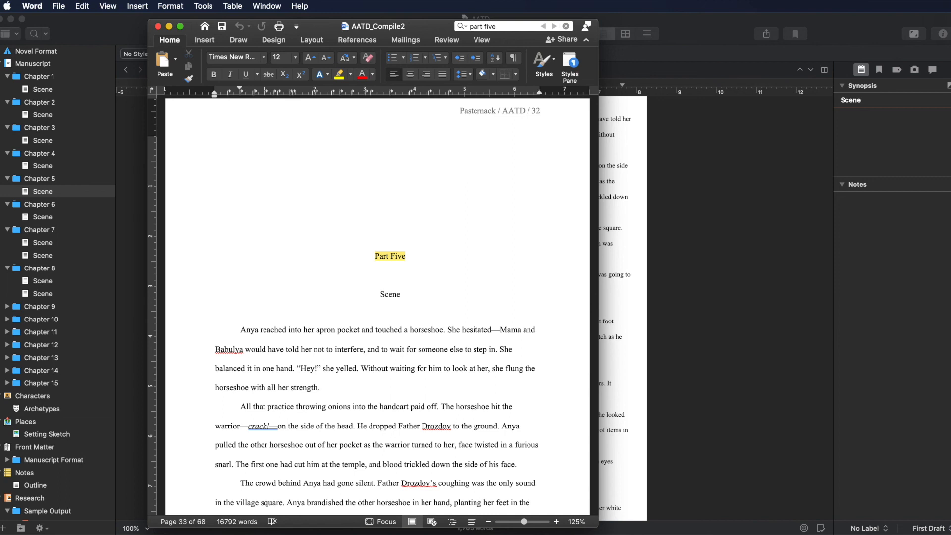
click(320, 386)
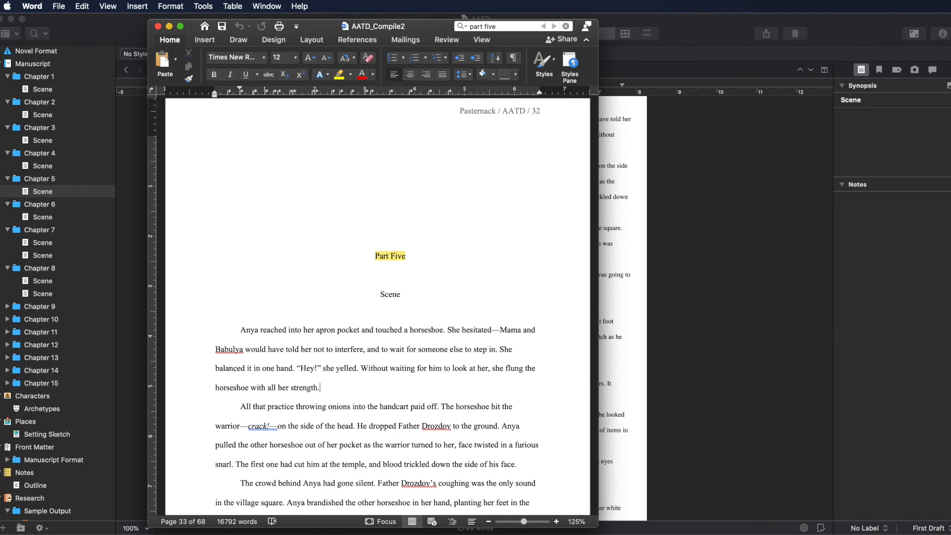